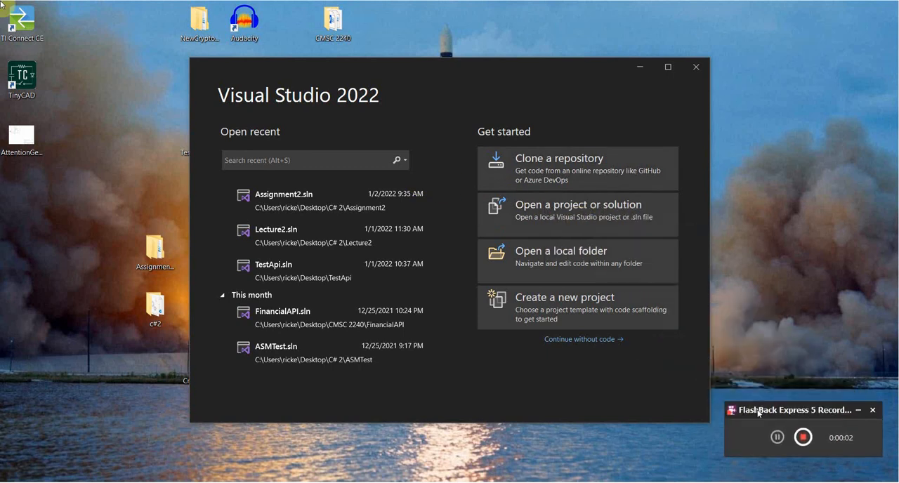
pyautogui.moveTo(622, 247)
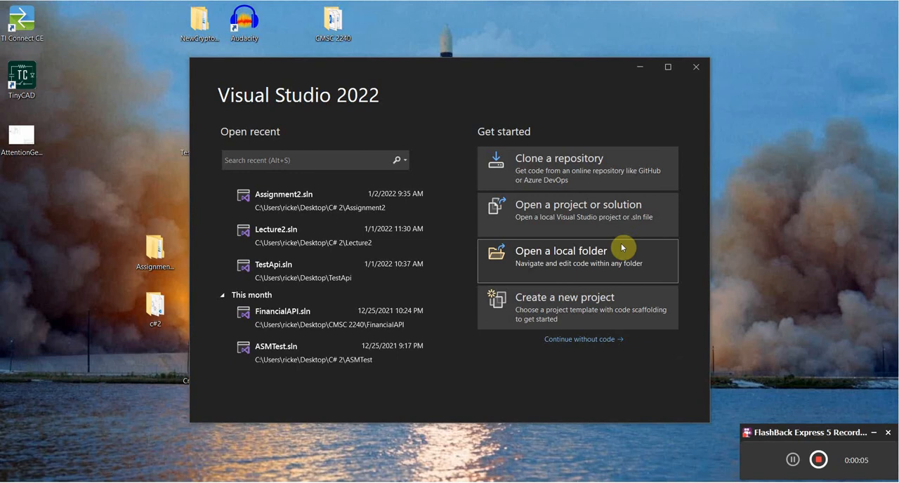
pyautogui.moveTo(305, 97)
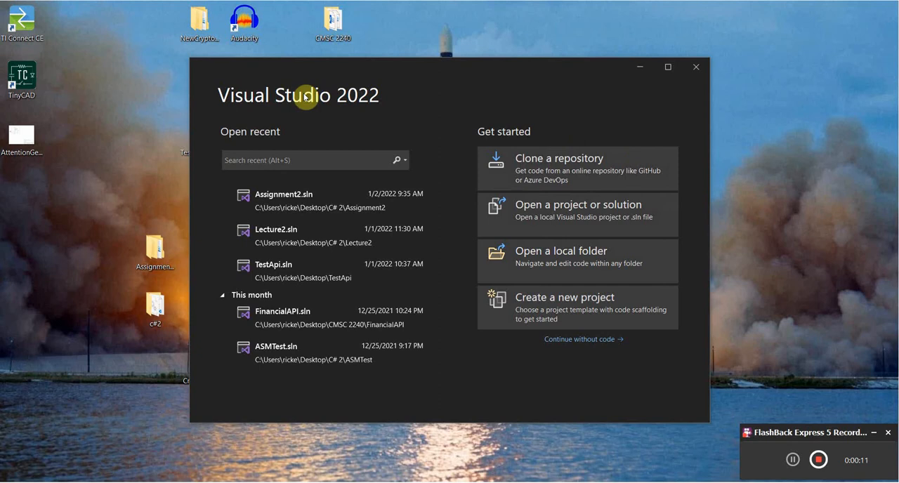
# Step: Start a new project and filter the templates with the search 'asp.net api'
pyautogui.click(577, 306)
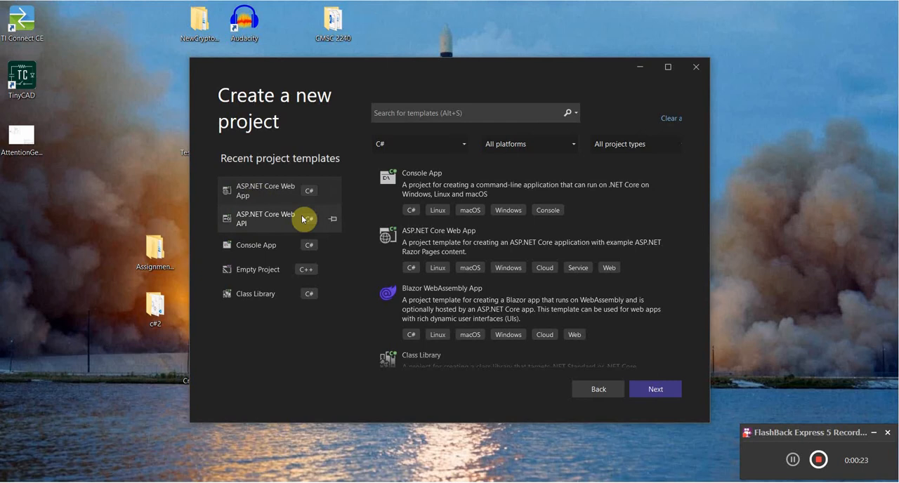
pyautogui.scroll(-3)
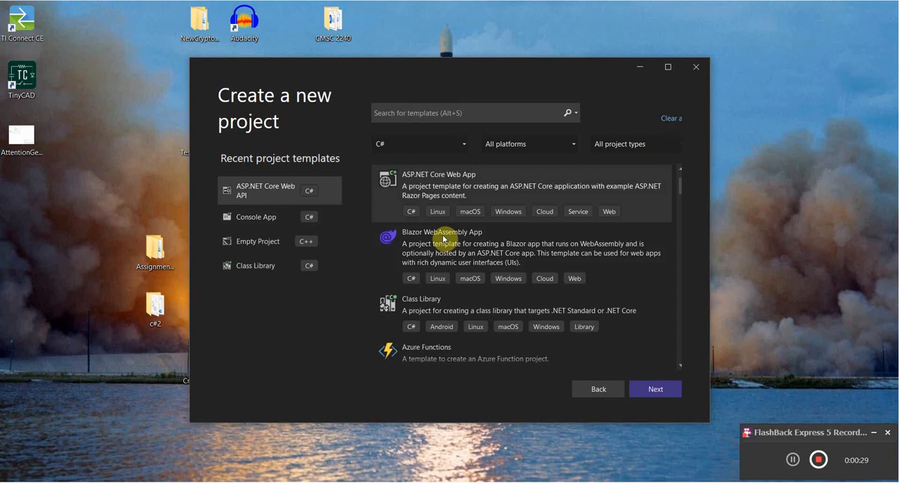
pyautogui.scroll(3)
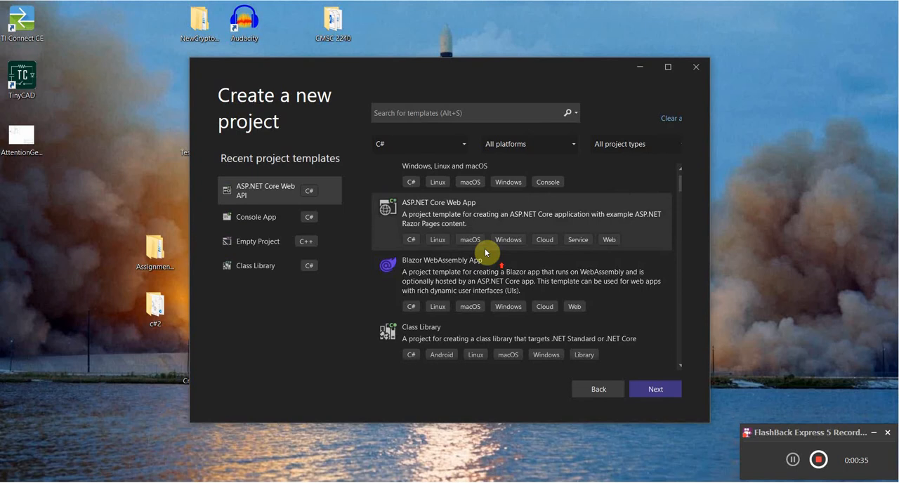
pyautogui.write('asp.net api')
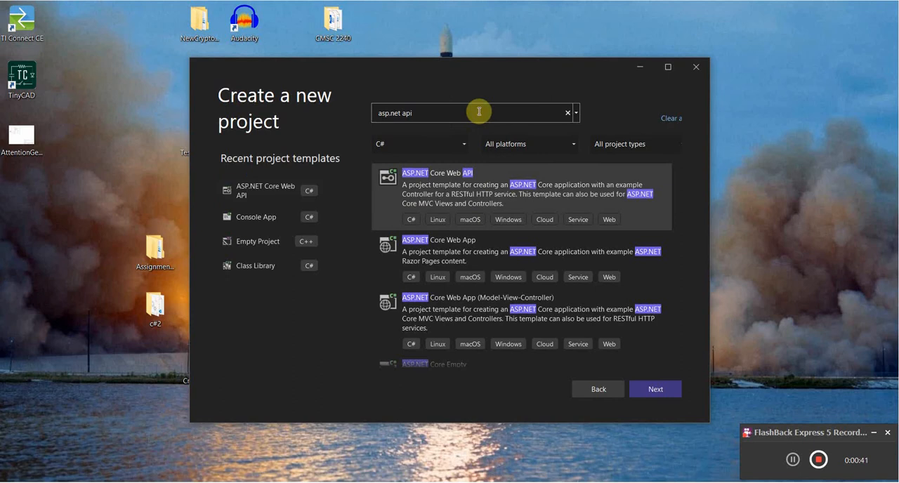
# Step: Choose the ASP.NET Core Web API template and name the project TestApi
pyautogui.click(654, 388)
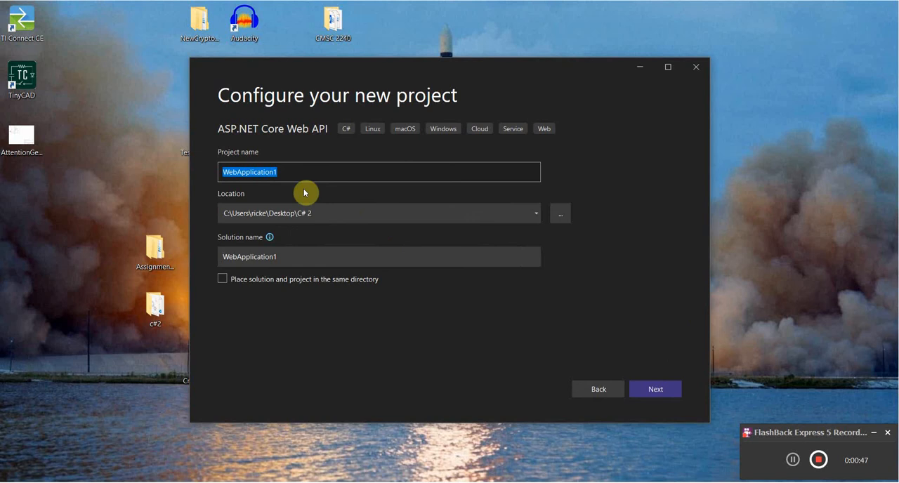
pyautogui.write('TestApi')
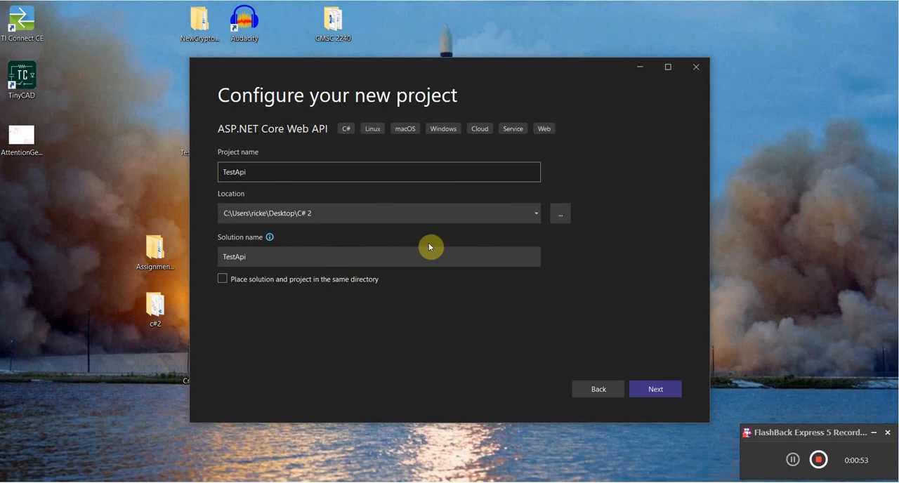
pyautogui.click(653, 389)
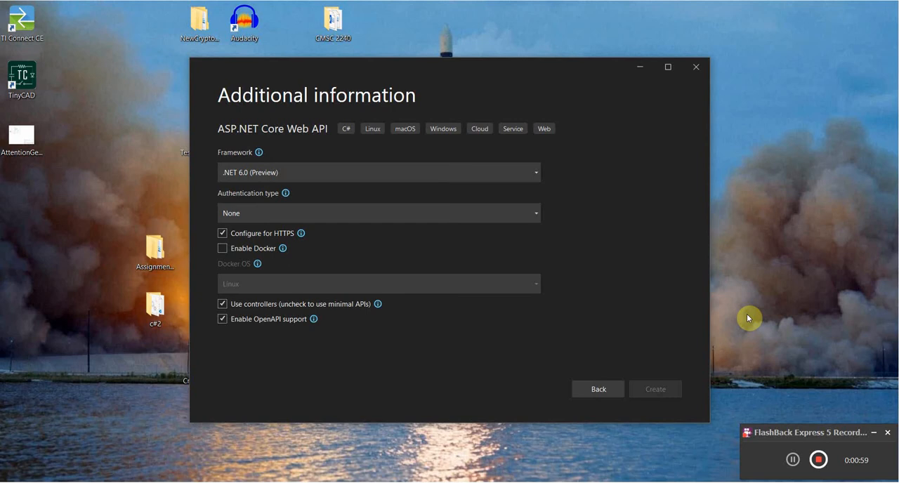
# Step: Create the TestApi project with .NET 6.0, controllers and OpenAPI defaults
pyautogui.click(654, 389)
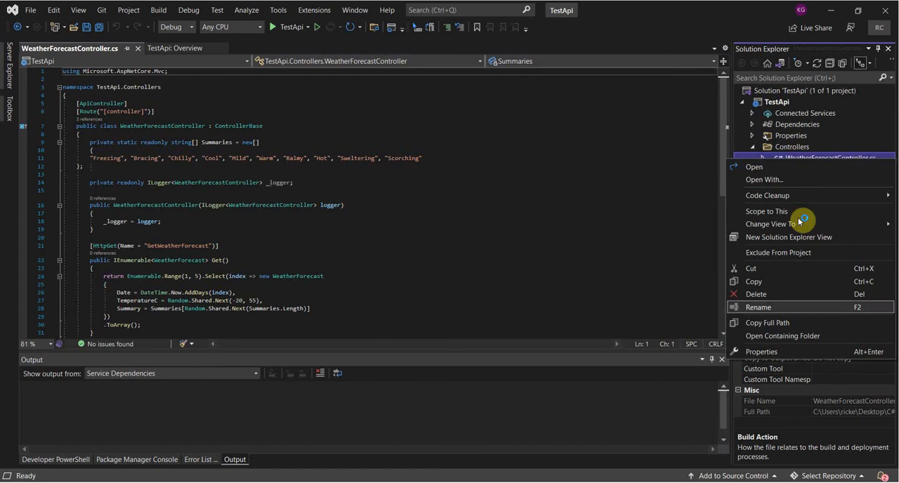
# Step: Rename WeatherForecastController.cs to MainApi.cs, including the class and its references
pyautogui.click(758, 307)
pyautogui.write('MainApi')
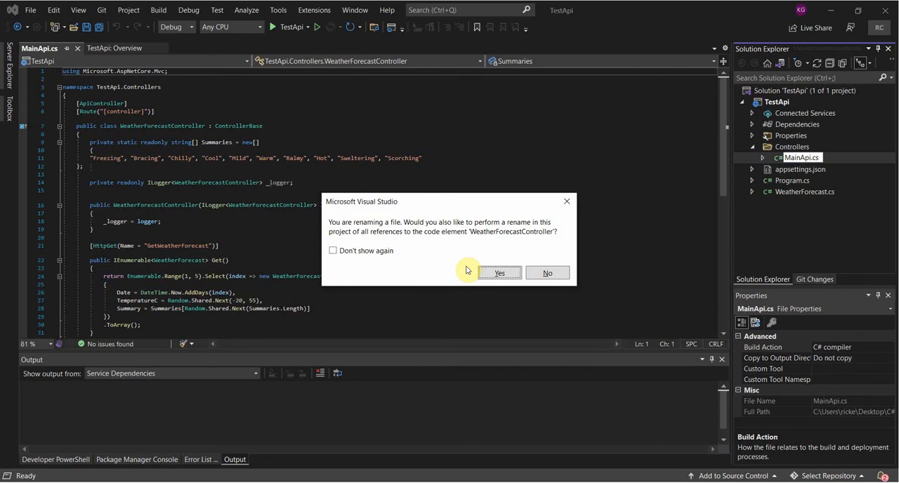
pyautogui.click(499, 272)
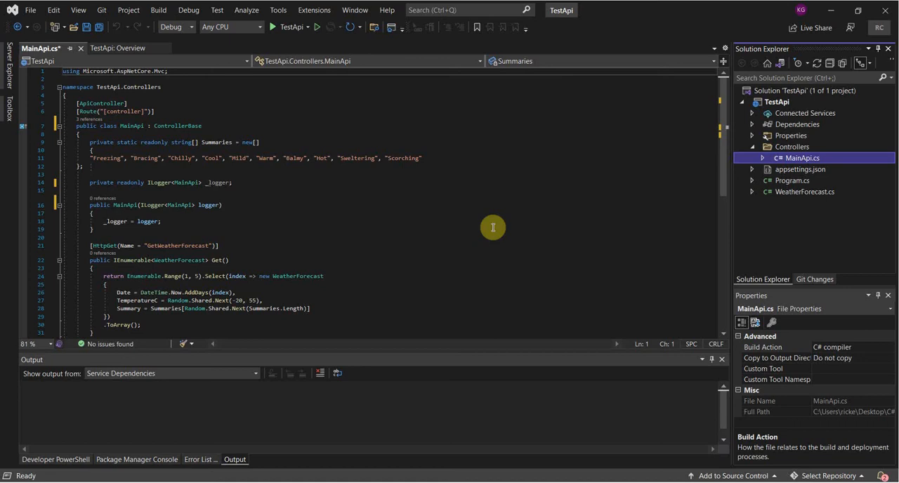
pyautogui.moveTo(129, 306)
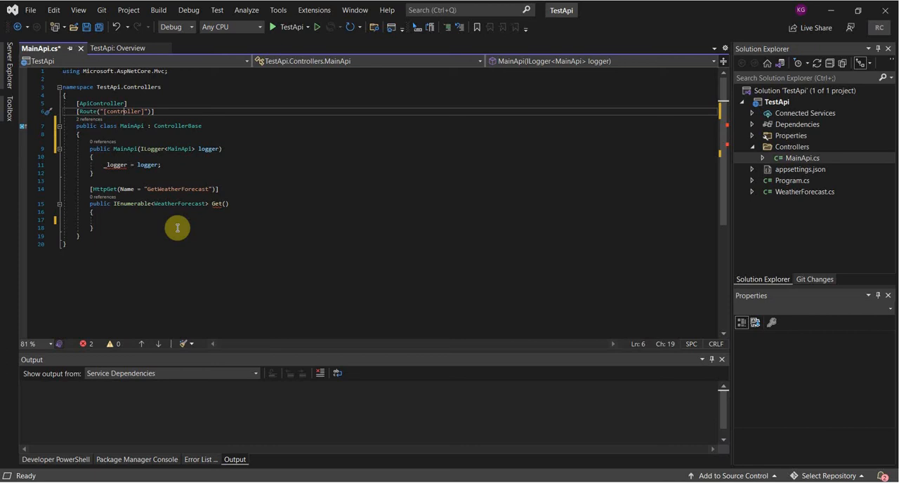
pyautogui.moveTo(309, 218)
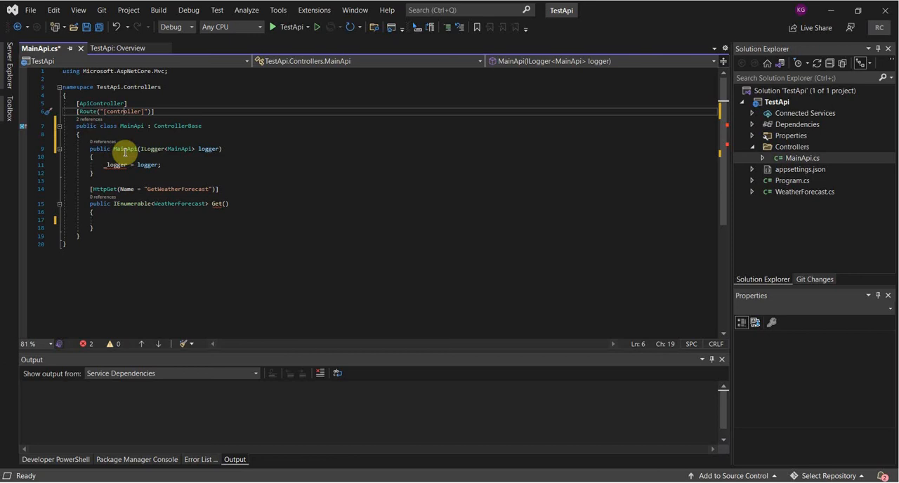
# Step: Place the cursor in the HttpGet attribute to change the action's HTTP verb
pyautogui.click(801, 157)
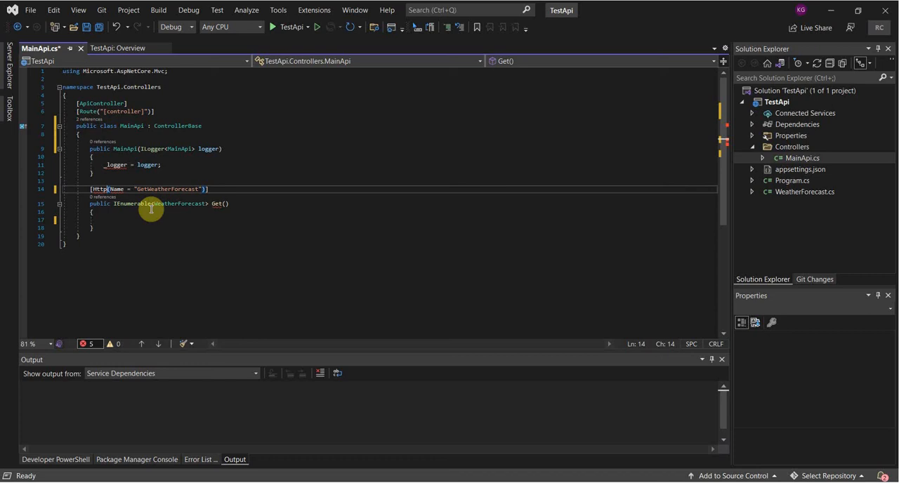
# Step: Make the action an HttpPost named IntListWork returning IEnumerable<List<string>>
pyautogui.write('Post')
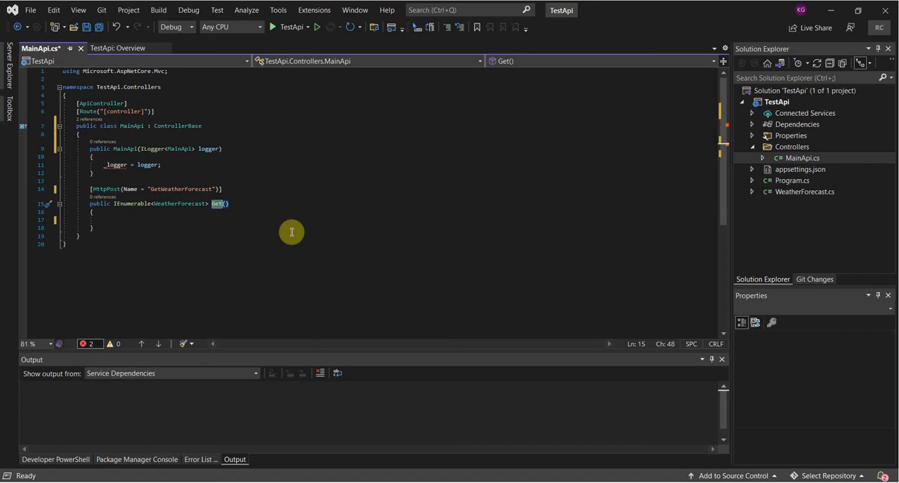
pyautogui.write('IntListWork(')
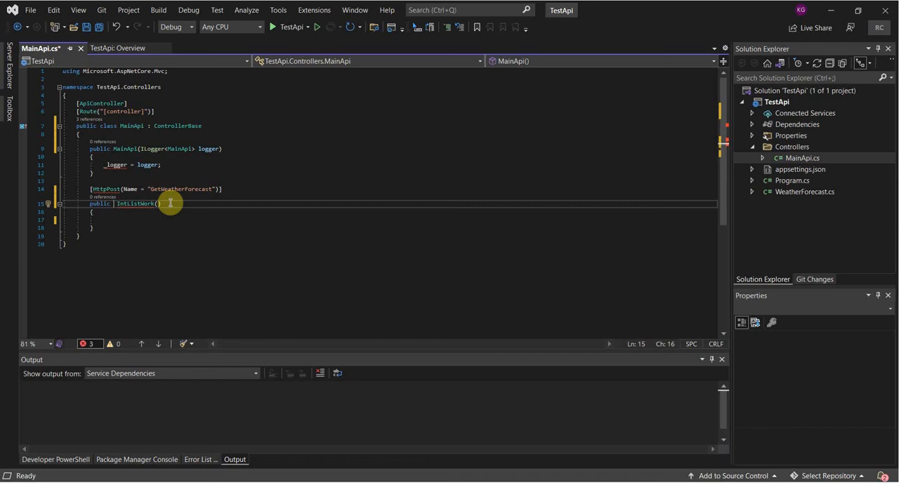
pyautogui.write('IEnumerable<List<')
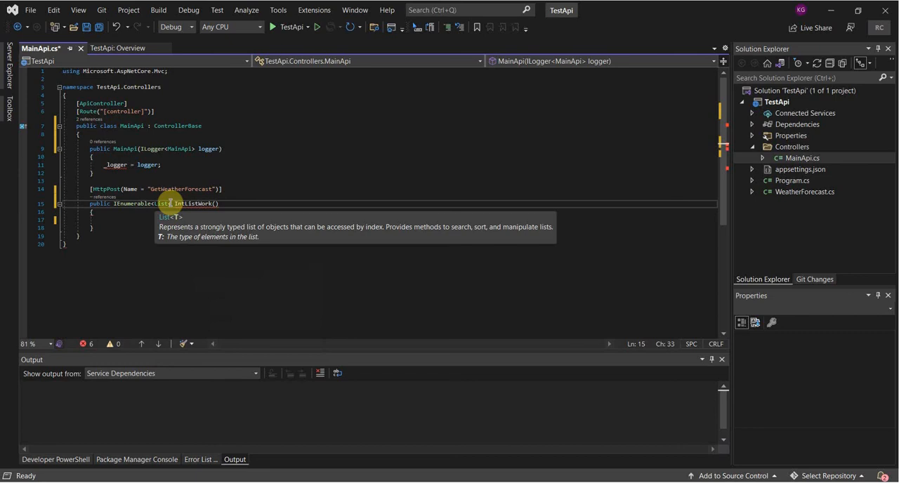
pyautogui.write('string>>')
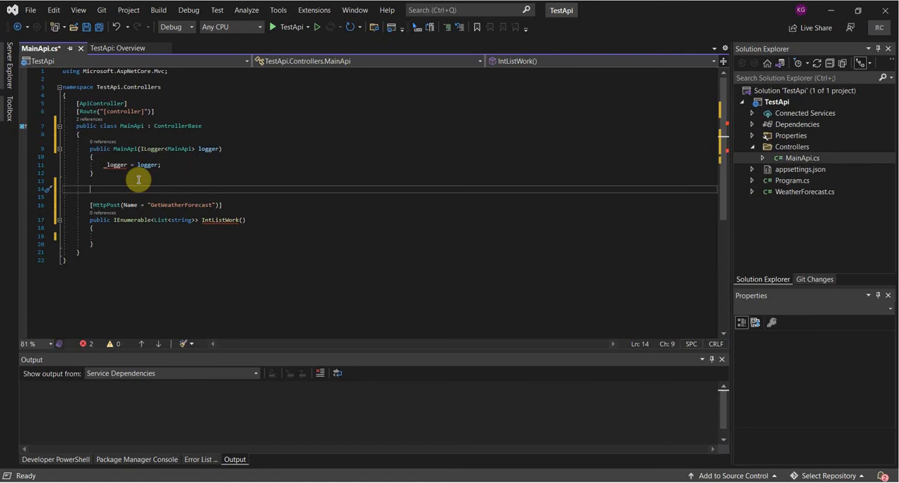
# Step: Change the IntListWork return element type from string to Item after a trial public member
pyautogui.write('public IThreadPoolWorkItem')
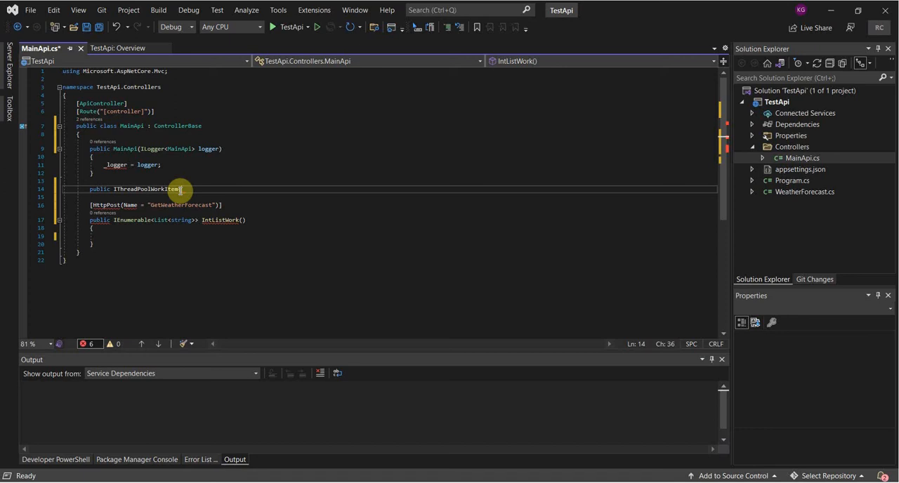
pyautogui.write('Item')
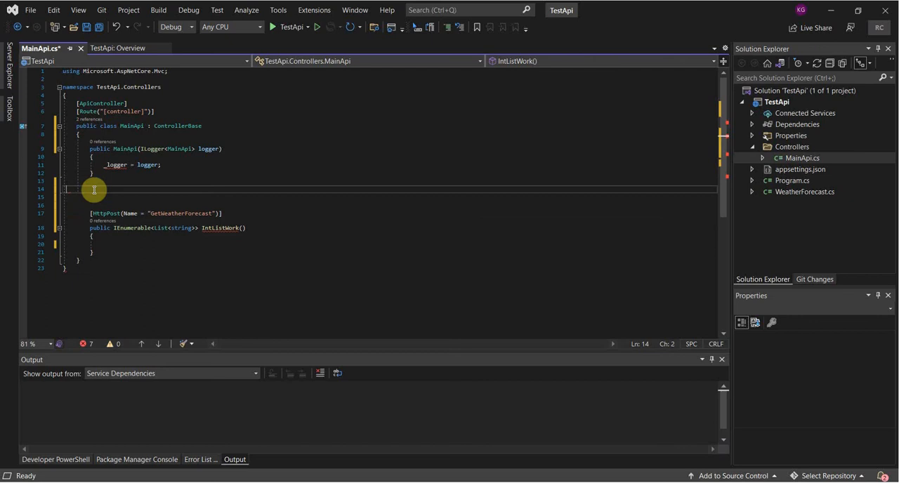
pyautogui.write('public')
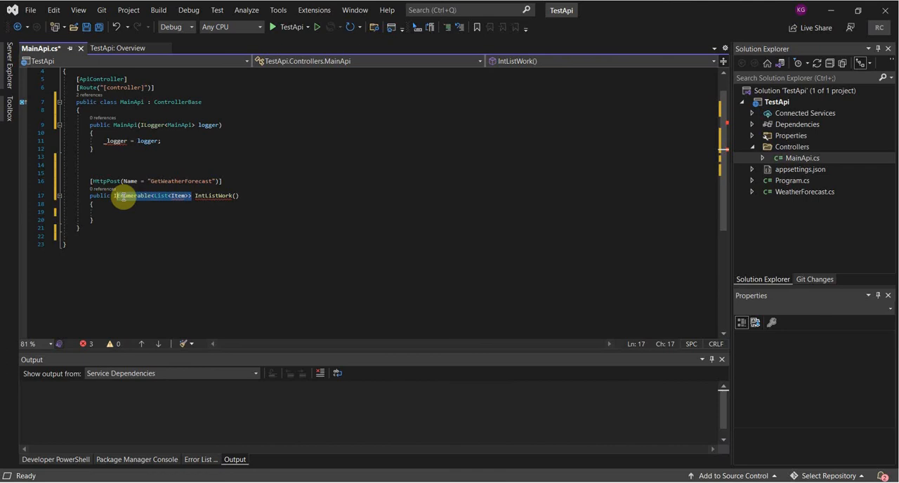
# Step: Return ActionResult<List<string>>, creating an empty List<string> slist and returning it
pyautogui.write('ActionResult')
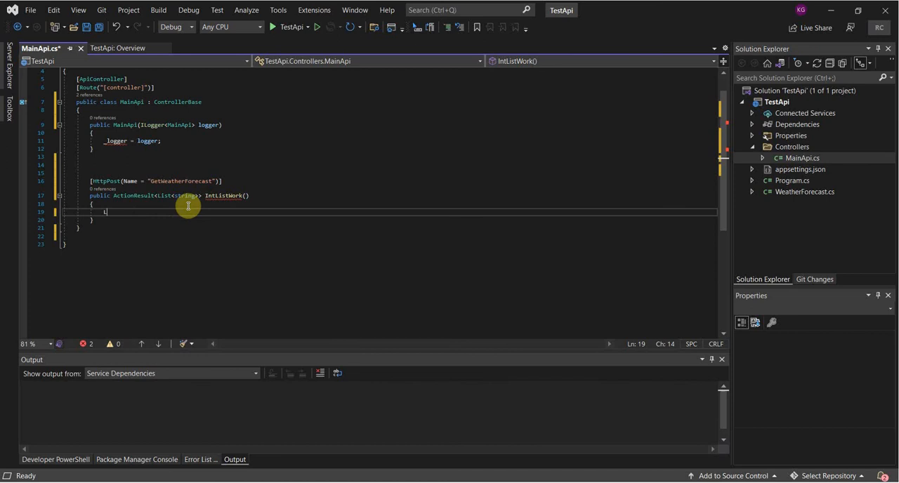
pyautogui.write('List<string> list = new List<string>();')
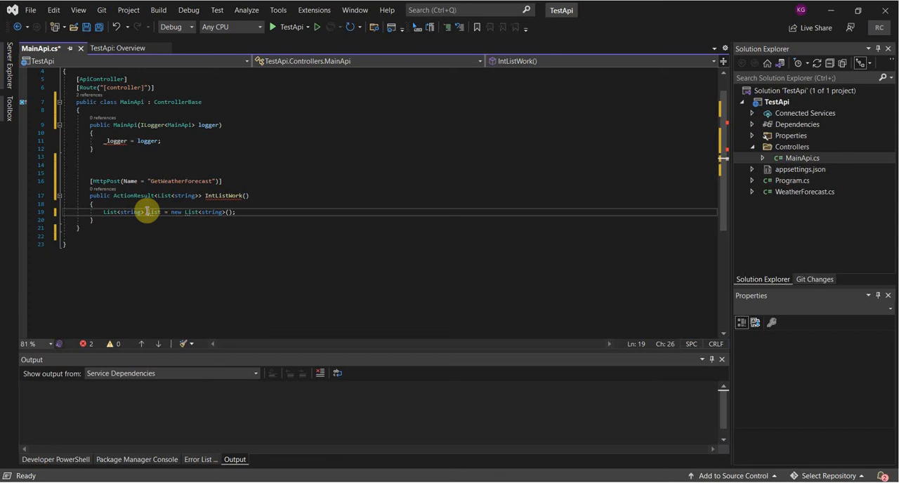
pyautogui.write('return slist')
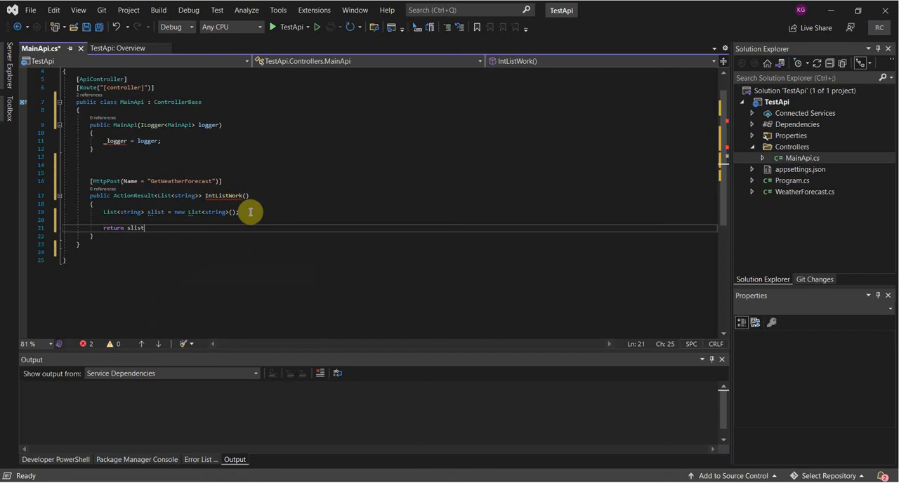
pyautogui.click(294, 196)
pyautogui.write('List<int> lint')
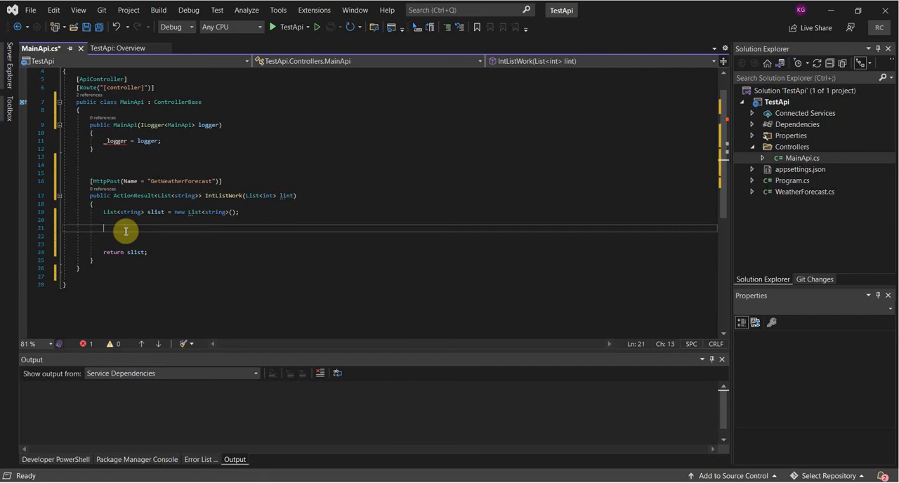
# Step: Declare double sum, counter and mean initialized to 0 before the foreach over lint
pyautogui.write('double counter')
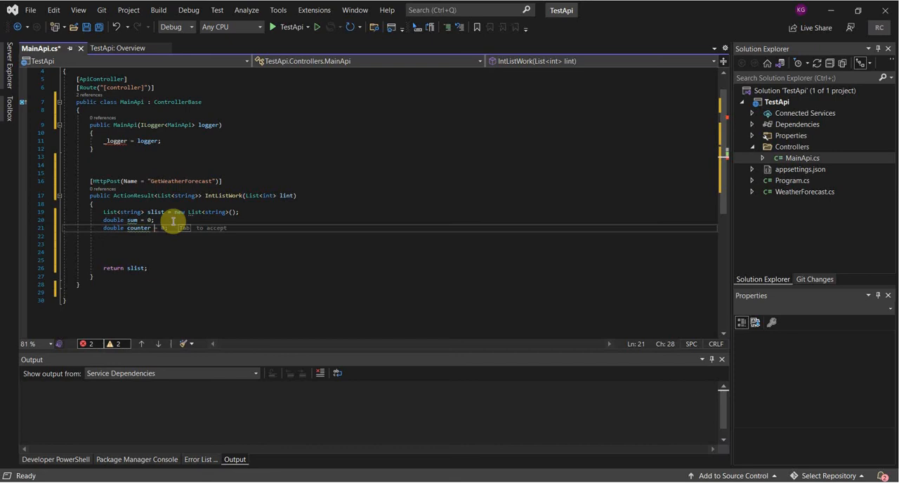
pyautogui.write('double mean = 0;')
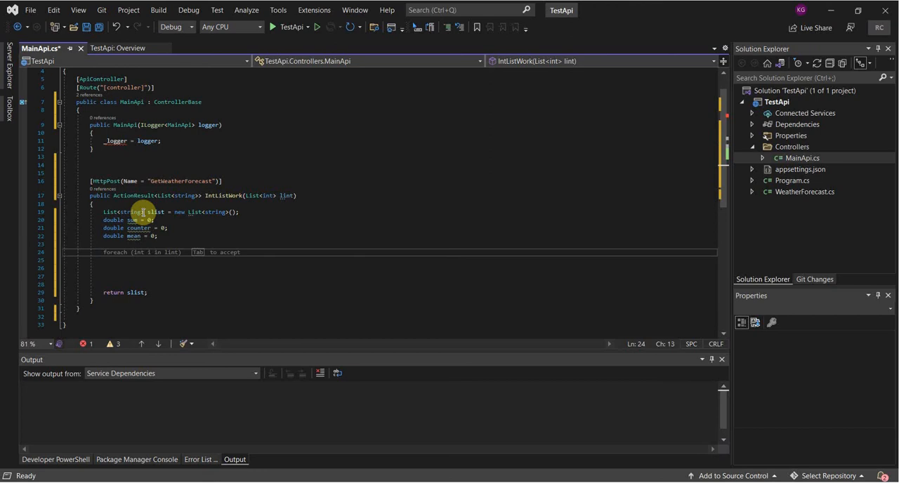
pyautogui.moveTo(146, 257)
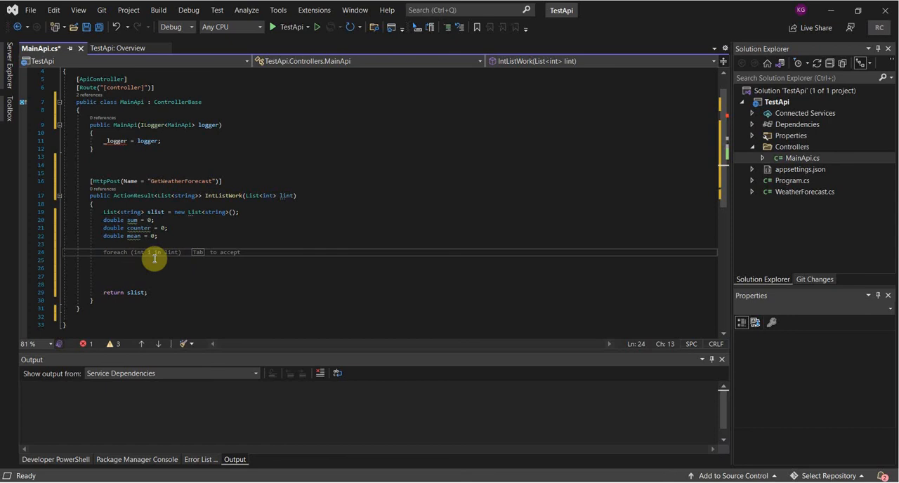
pyautogui.moveTo(216, 166)
pyautogui.write('foreach (int i in lint')
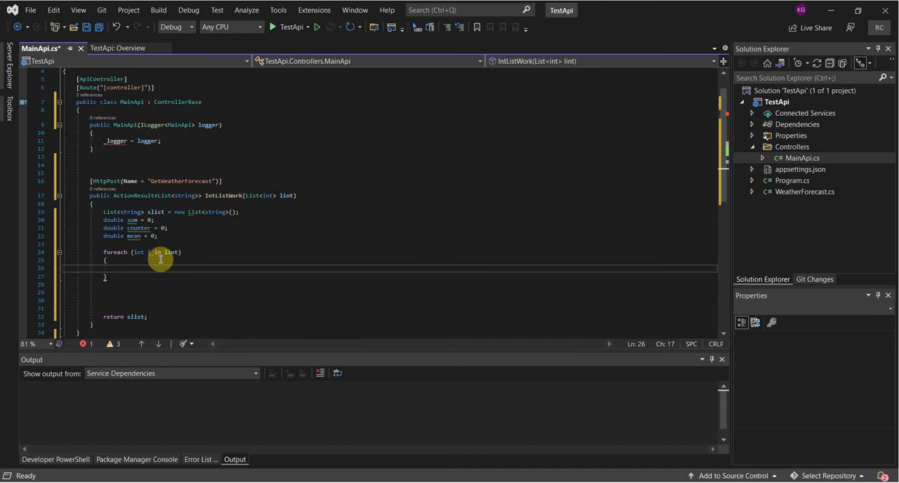
# Step: Inside the loop increment counter and add i to sum for the running mean
pyautogui.write('counter++;')
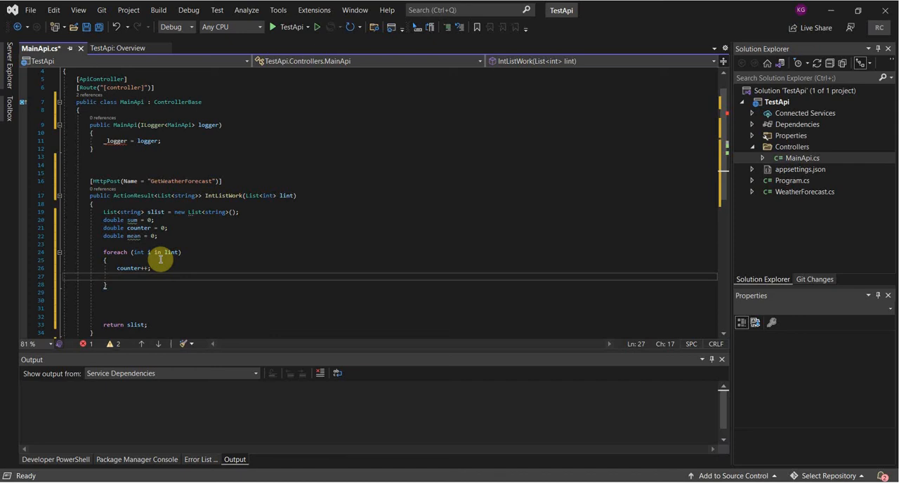
pyautogui.write('sum += i;')
pyautogui.write('mean = sum / counter;')
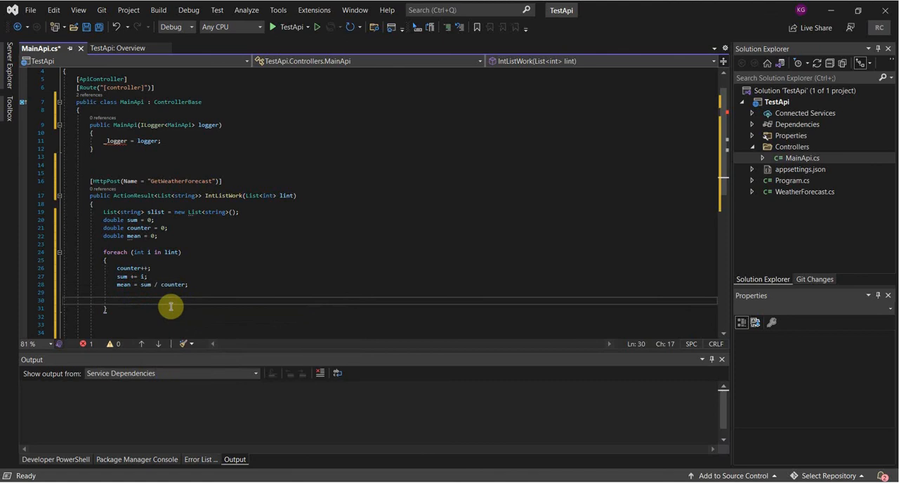
pyautogui.moveTo(159, 299)
pyautogui.write('slist.Add(counter + ": Current mean: " + mean);')
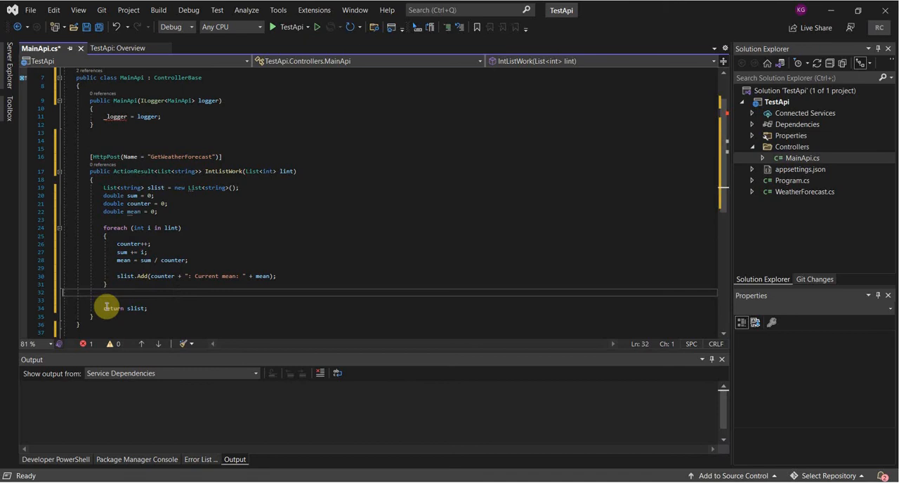
# Step: Start TestApi, decline the last-successful-build prompt, fix the error and run again
pyautogui.click(272, 26)
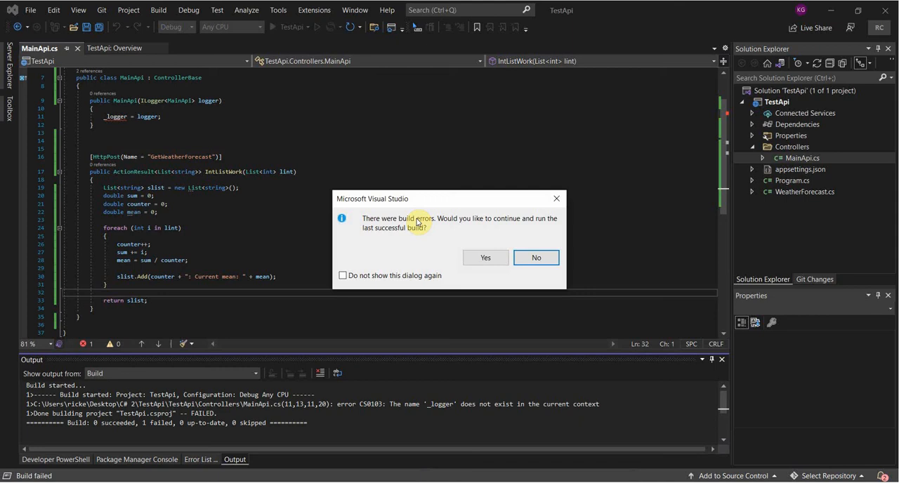
pyautogui.click(535, 257)
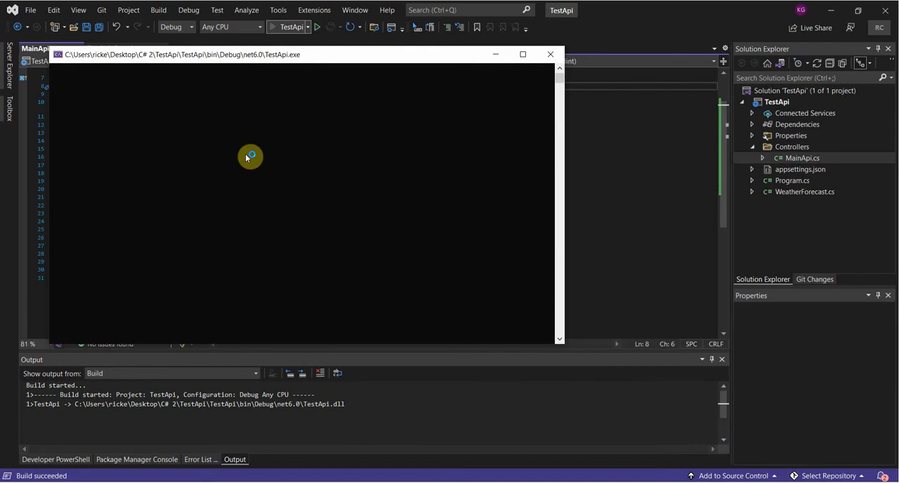
pyautogui.click(318, 28)
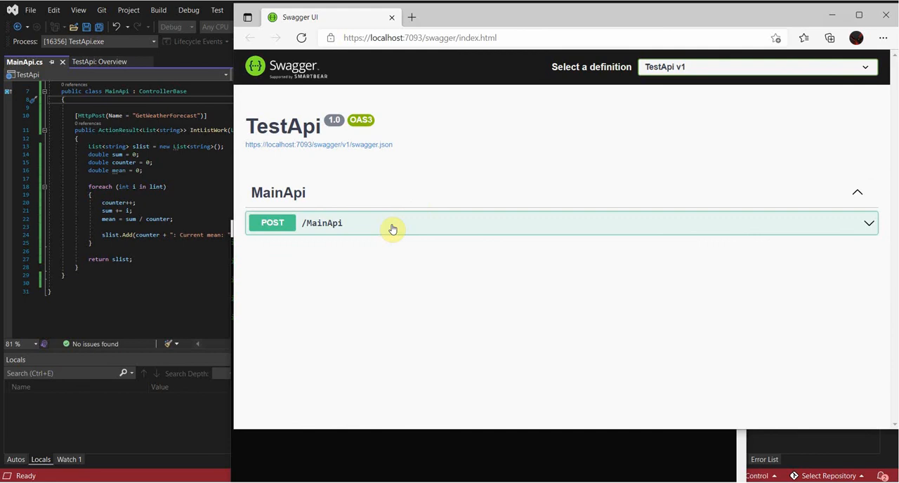
pyautogui.moveTo(284, 202)
pyautogui.write('0, 1, 2, 55, 1000, 40, 1, 0')
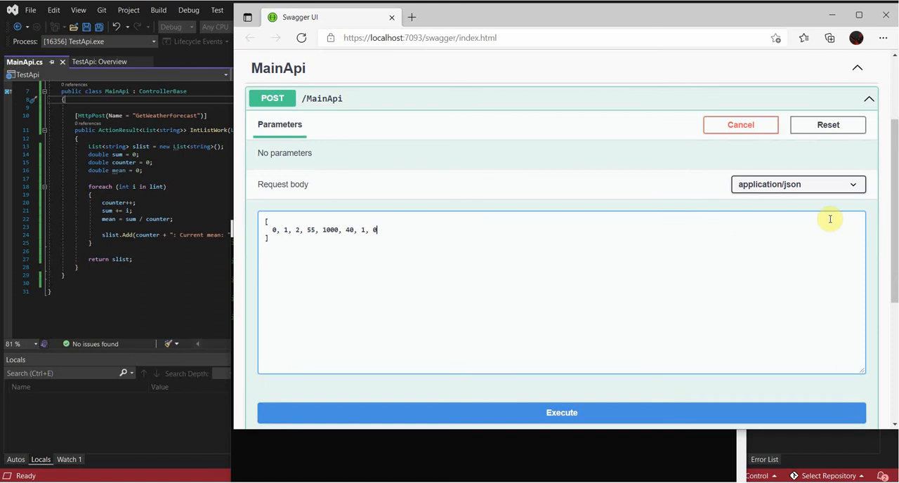
# Step: Execute POST /MainApi with [0,1,2,55,1000,40,1,0] and view the eight running means
pyautogui.click(561, 412)
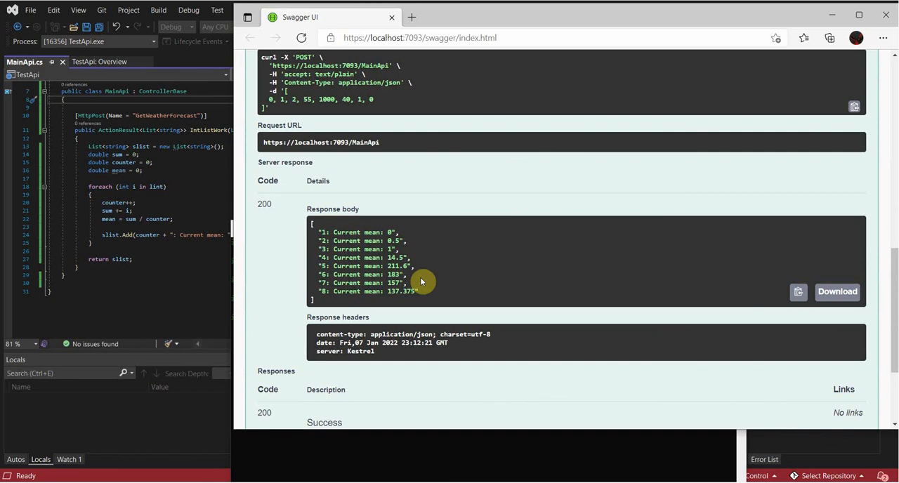
pyautogui.scroll(3)
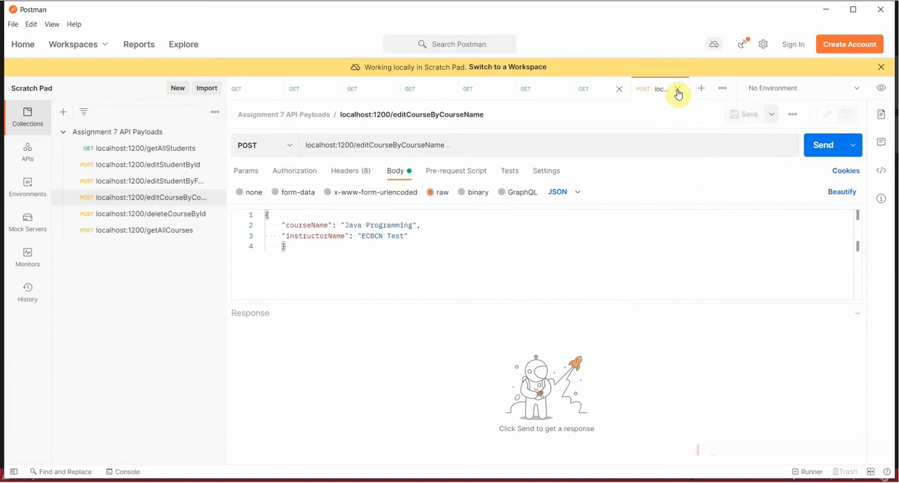
# Step: Browse Postman's saved requests and reopen the deleteCourseById request
pyautogui.click(880, 66)
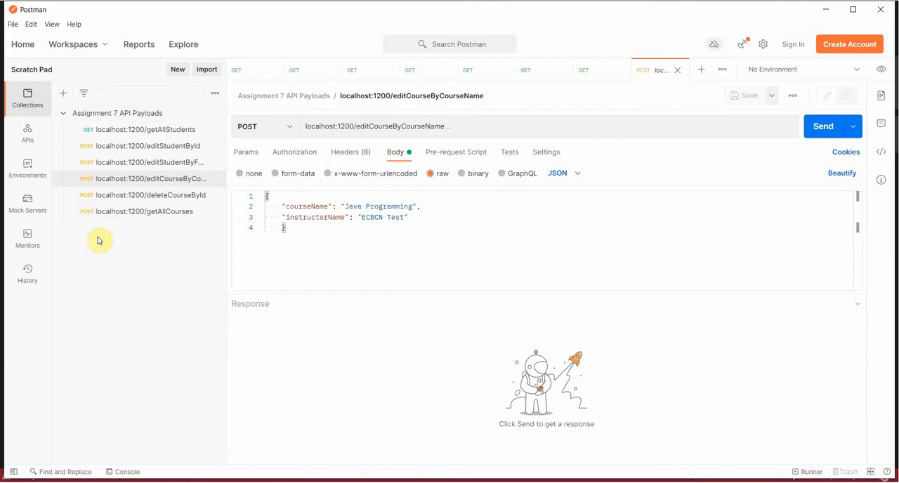
pyautogui.click(116, 113)
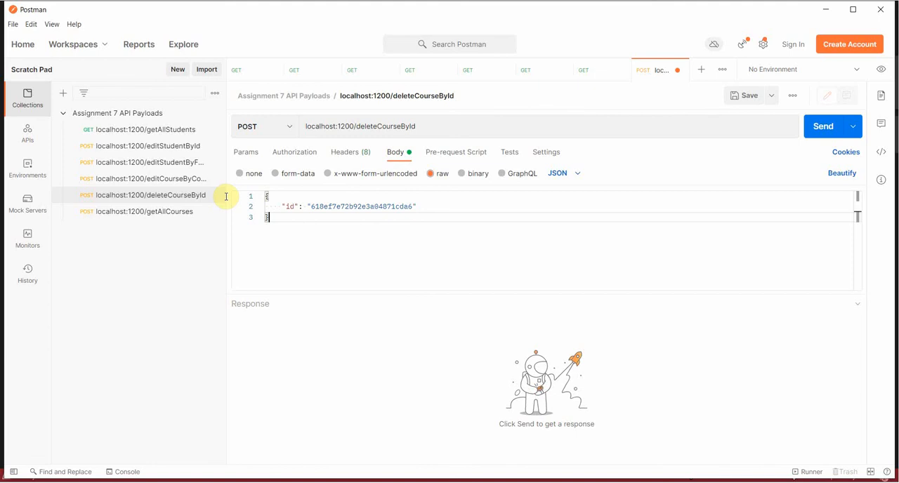
pyautogui.click(27, 167)
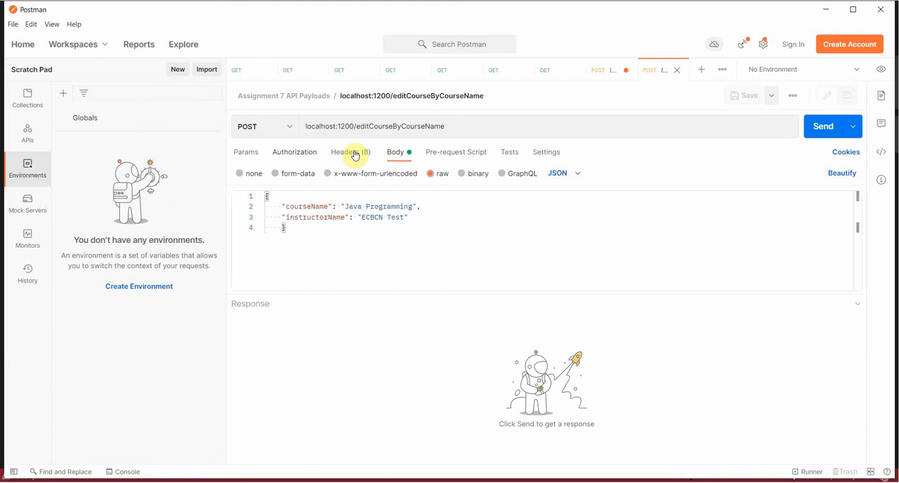
pyautogui.moveTo(195, 262)
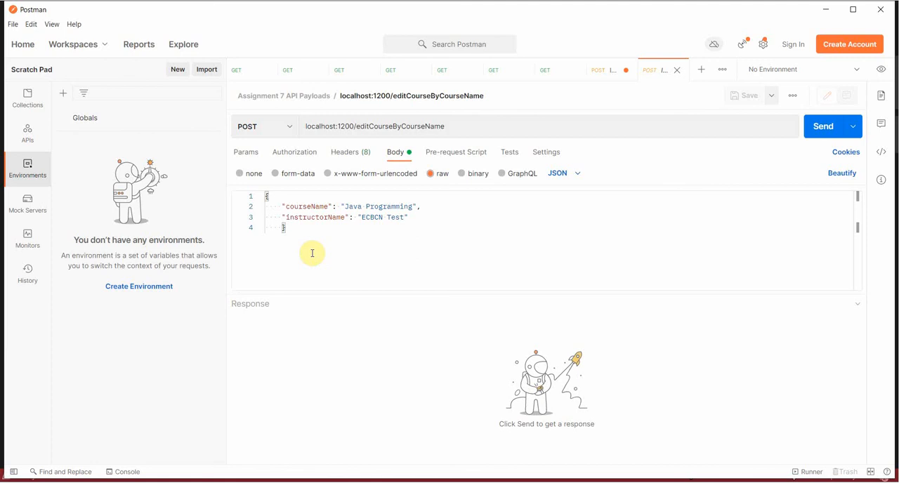
pyautogui.moveTo(118, 149)
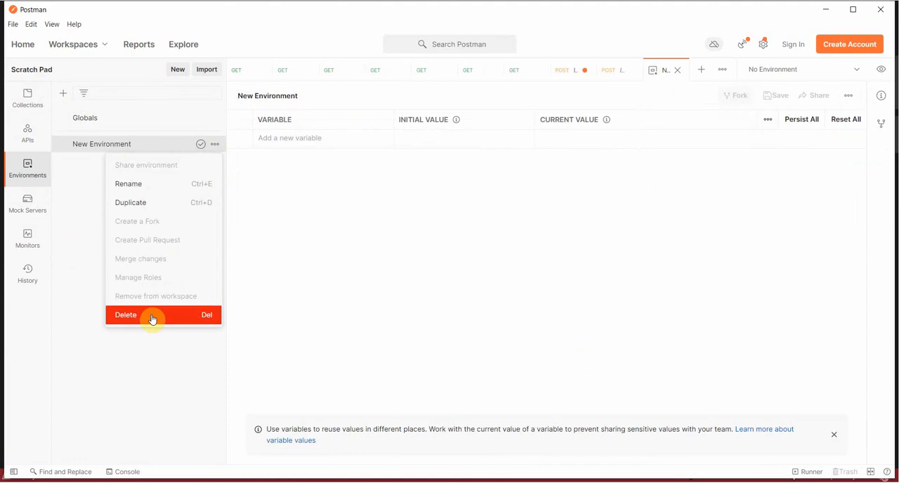
pyautogui.click(125, 314)
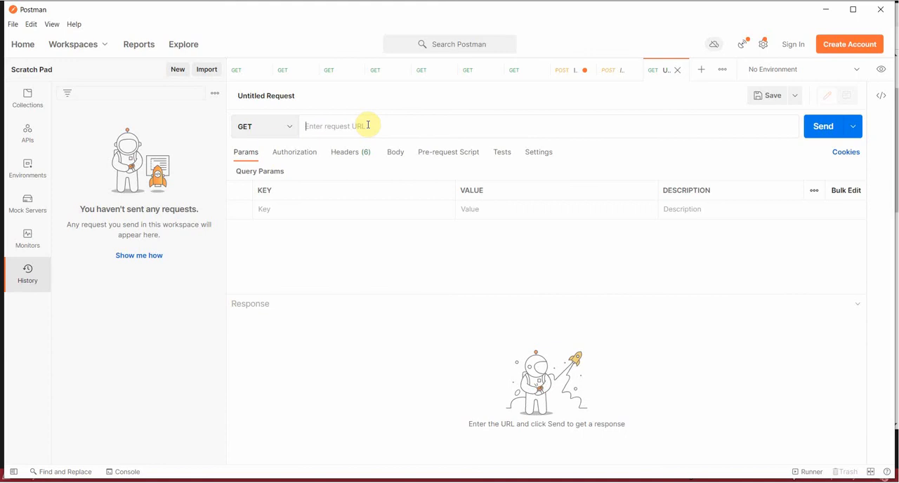
pyautogui.write('https://localhost:7093/')
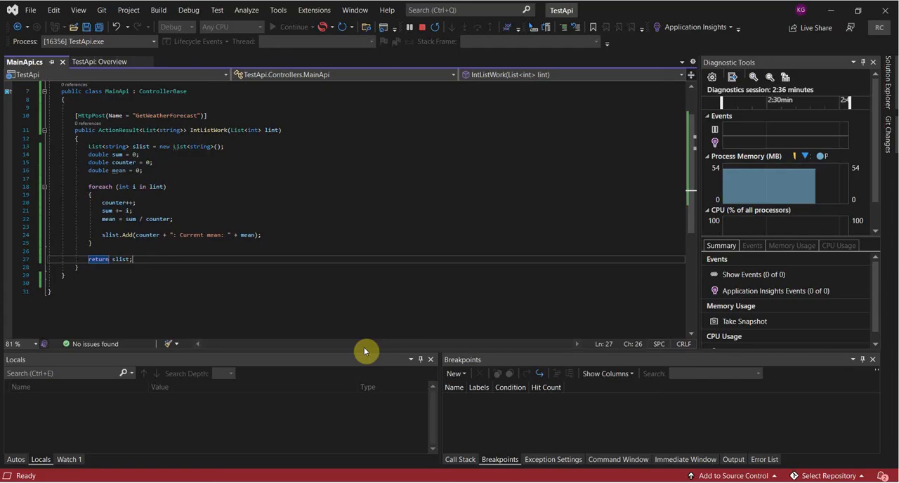
pyautogui.moveTo(333, 41)
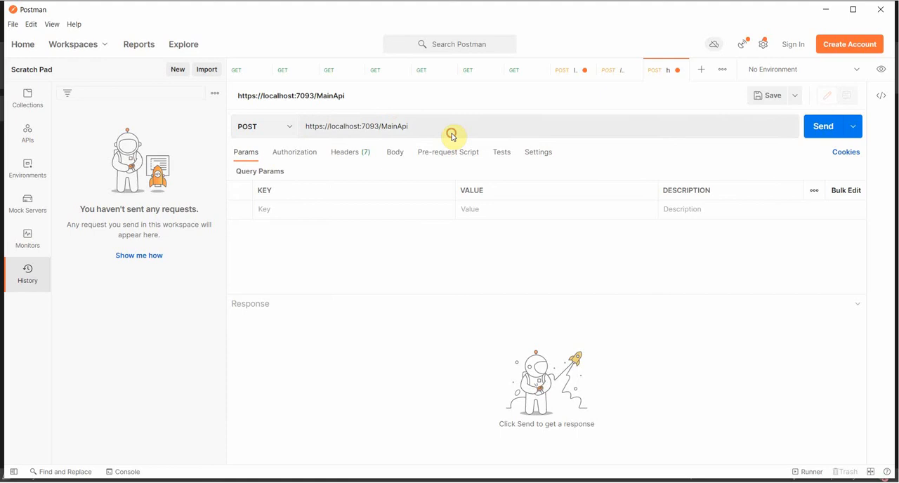
# Step: Set a raw JSON body containing the array 1,2,3,4,5
pyautogui.click(394, 151)
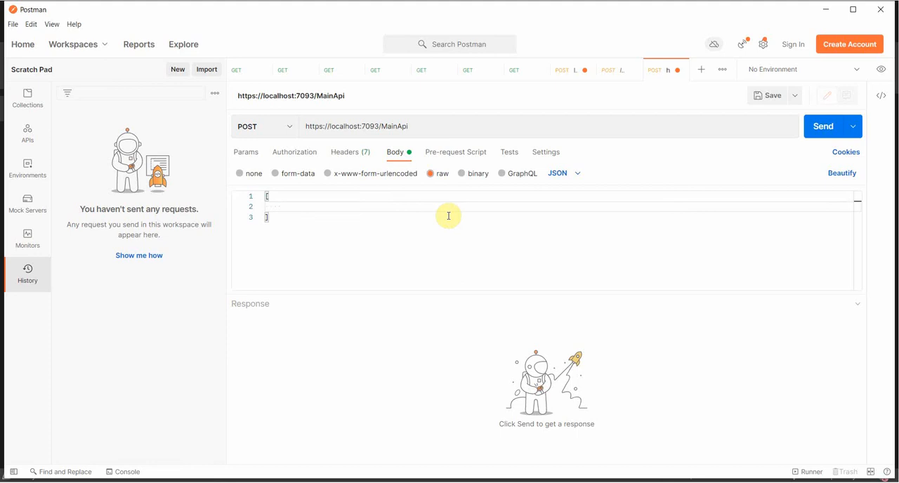
pyautogui.write('{}')
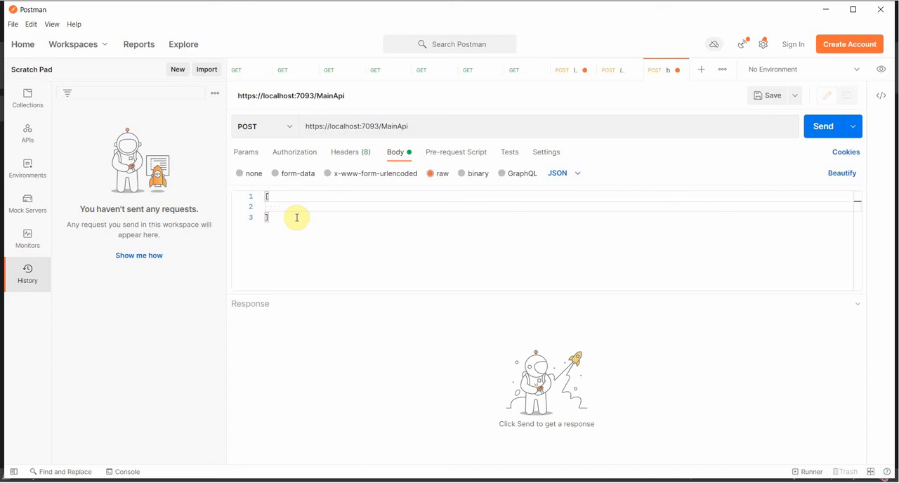
pyautogui.write('1,2,3,4,5')
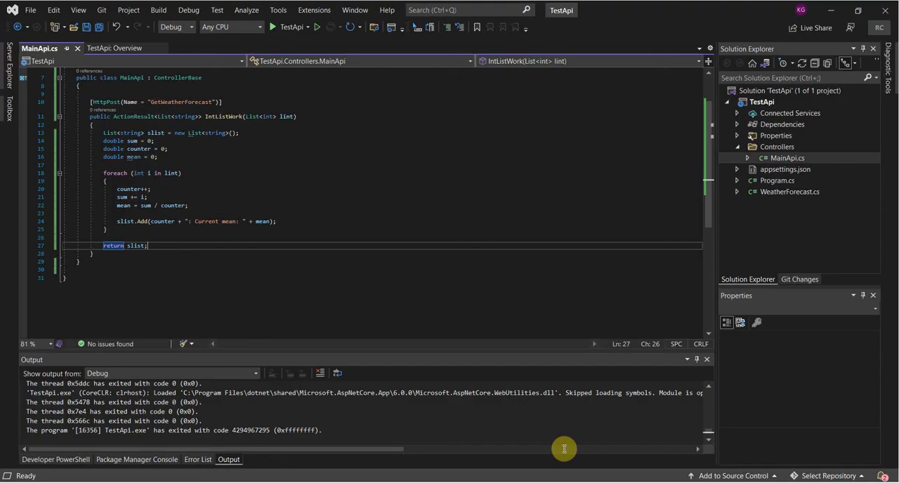
pyautogui.moveTo(396, 70)
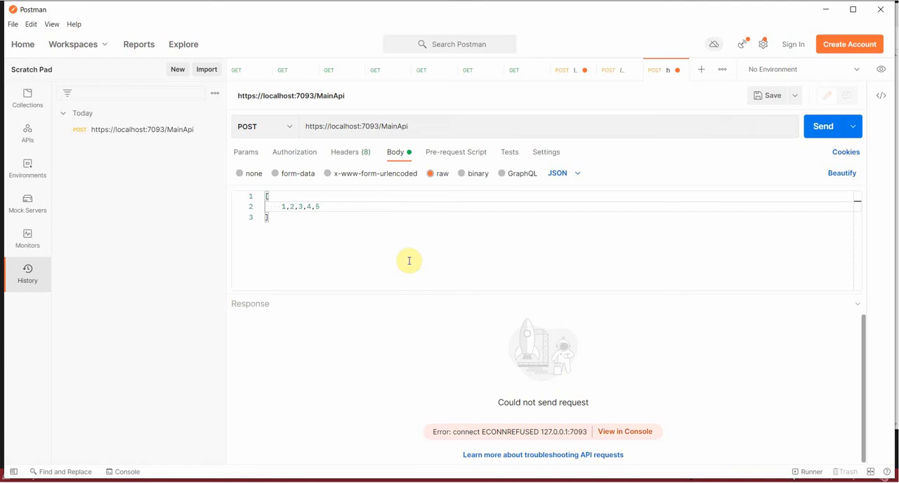
# Step: Check the running-mean response for 1,2,3,4,5, which runs from 1 to 3
pyautogui.click(822, 126)
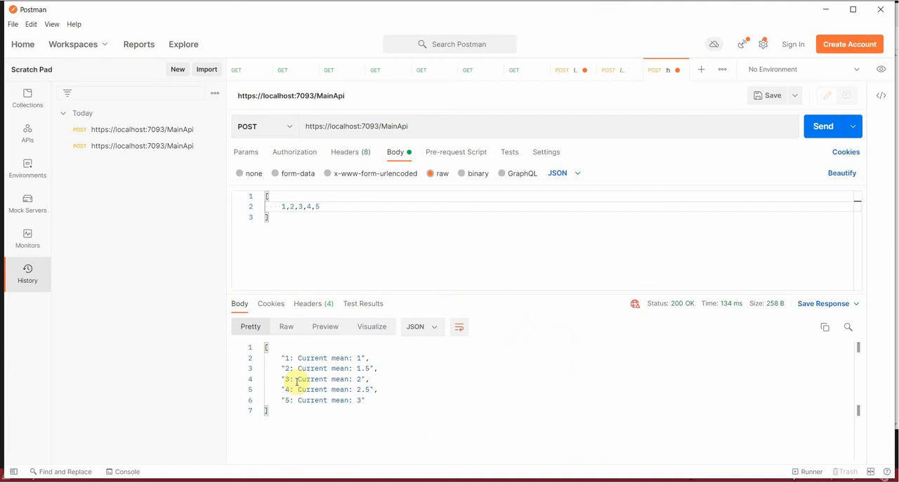
pyautogui.moveTo(292, 223)
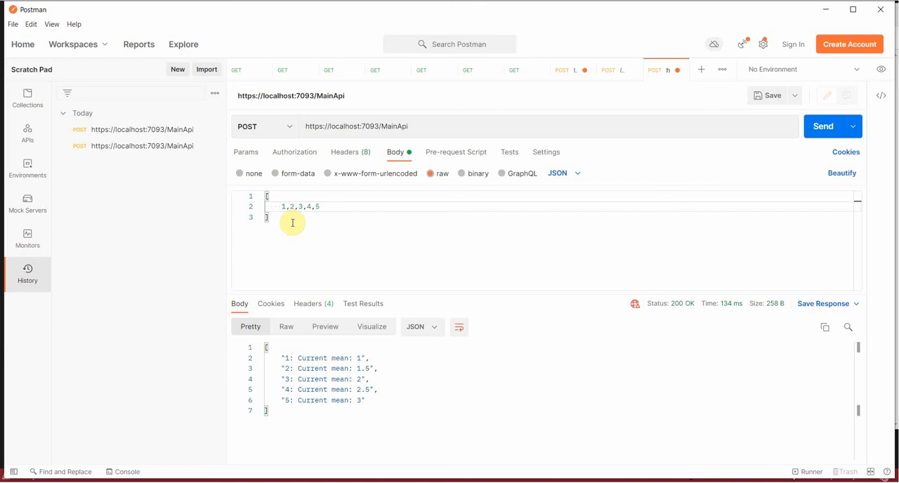
pyautogui.moveTo(814, 21)
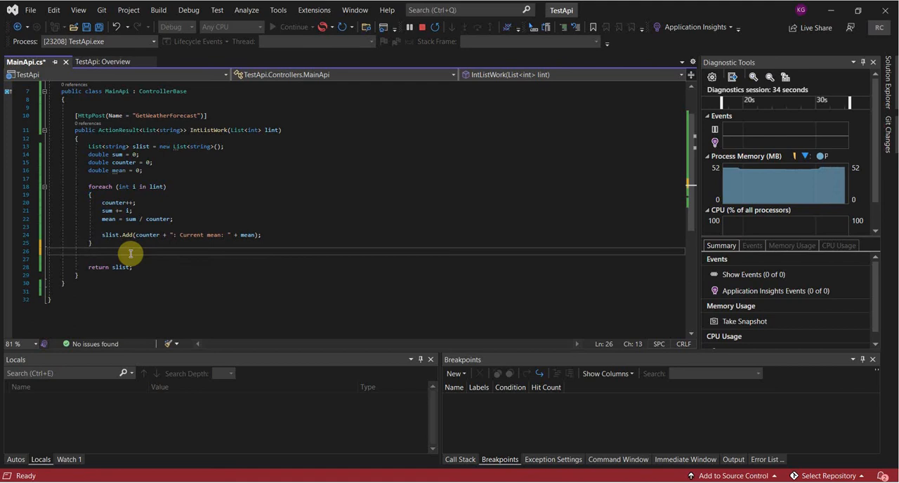
# Step: Add Console.WriteLine("Sum: " + sum); after the foreach loop
pyautogui.write('Console.WriteLine()')
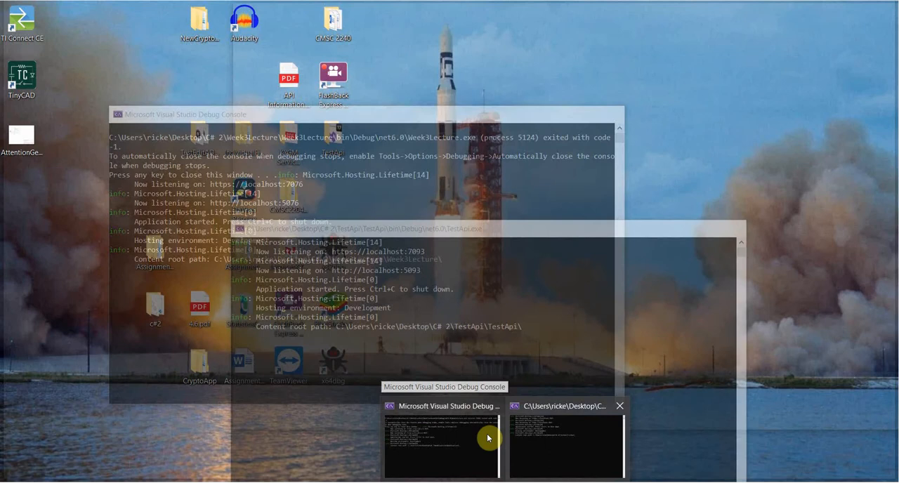
# Step: Bring the TestApi console forward to see Sum: 15 and Sum: 92
pyautogui.click(441, 446)
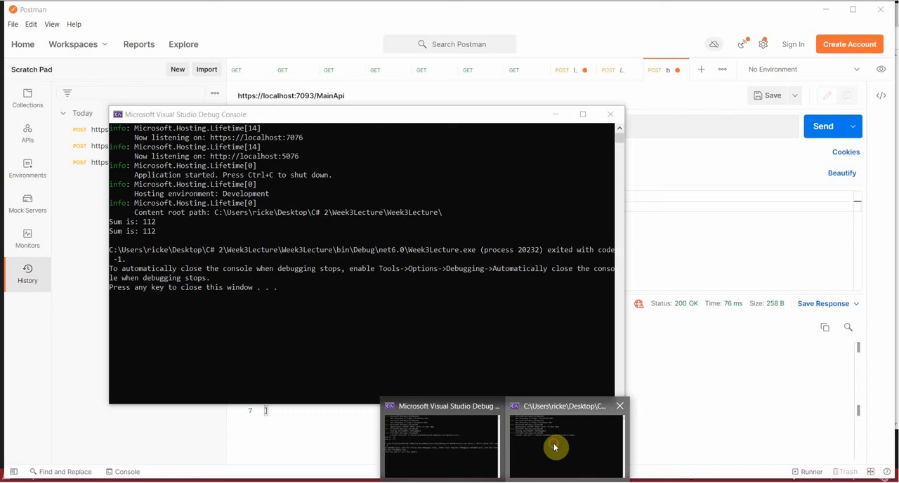
pyautogui.click(563, 446)
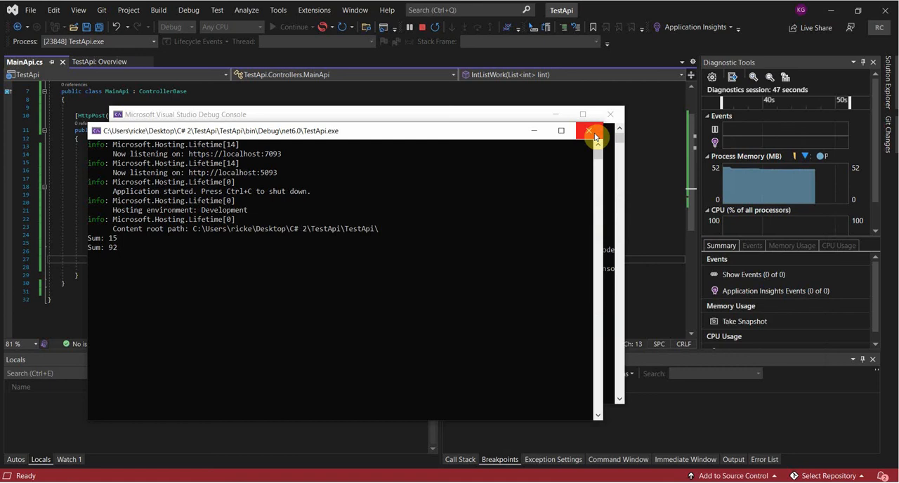
# Step: Close the console, sort lint before the loop, save, and set a breakpoint on counter++
pyautogui.click(593, 130)
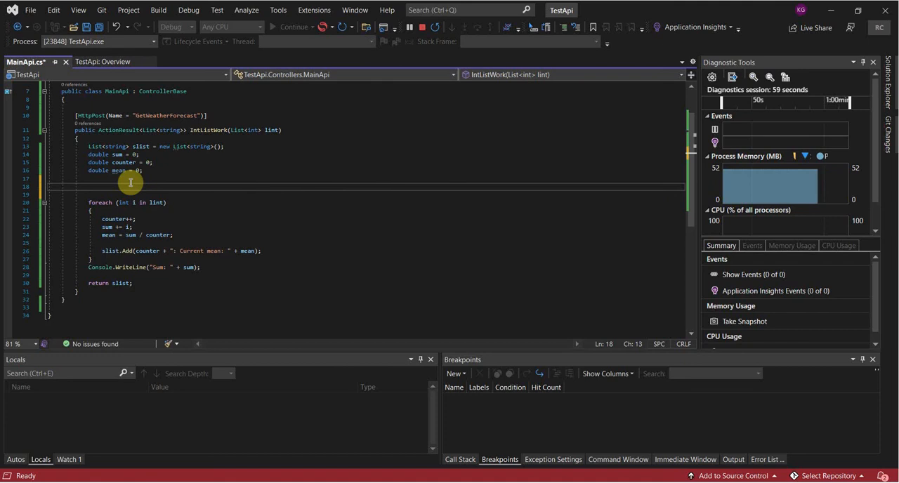
pyautogui.write('lint = lint.ToList();')
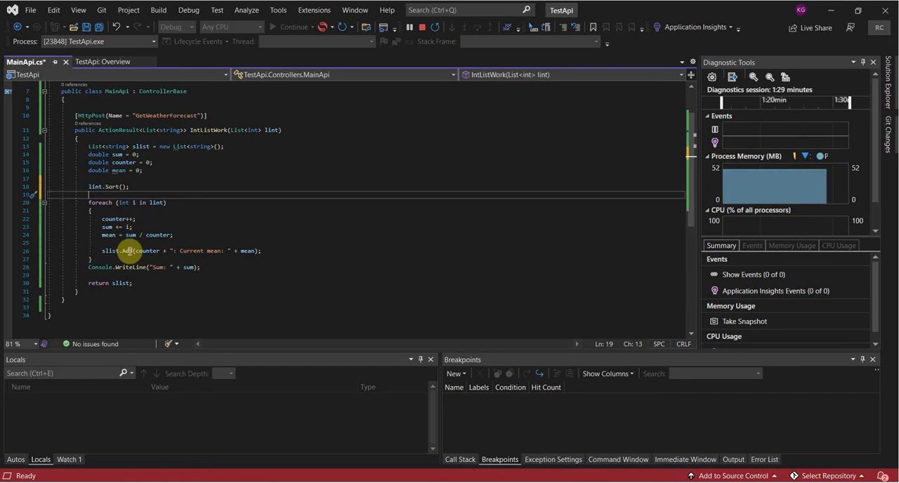
pyautogui.press('ctrl+s')
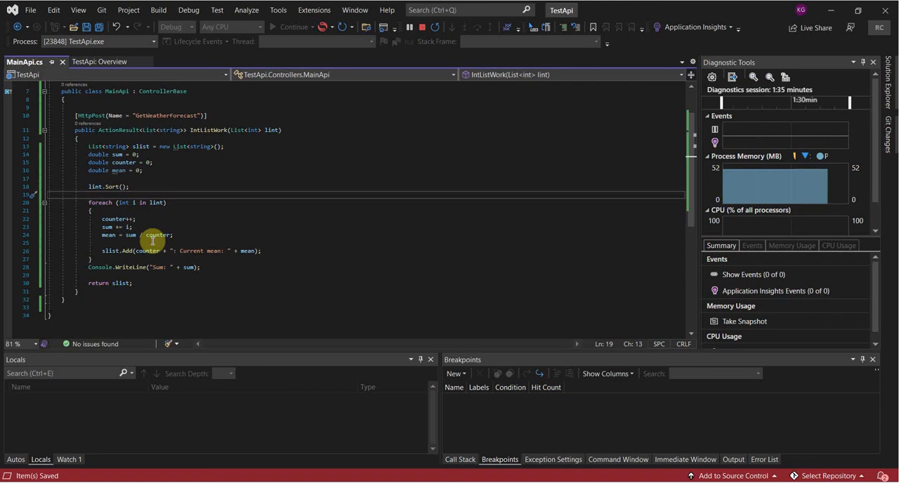
pyautogui.click(34, 218)
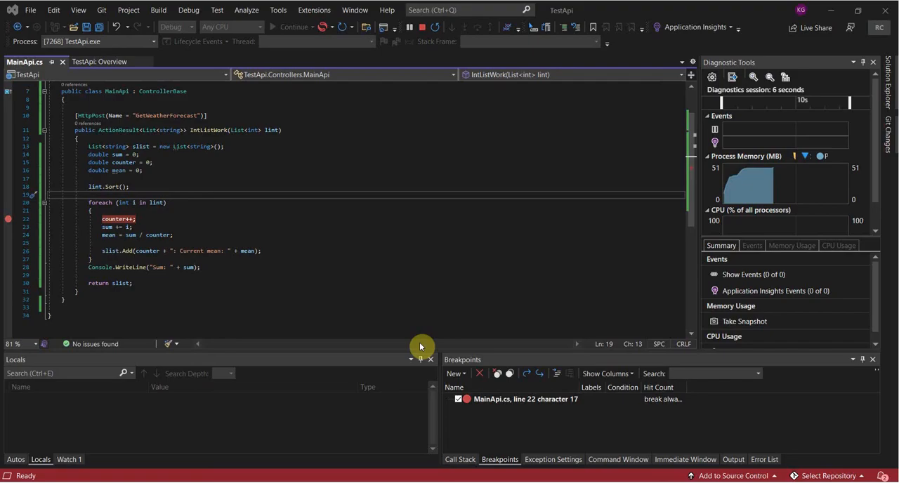
# Step: Continue past the counter++ breakpoint until the [1,2,3,4,5,77] request completes
pyautogui.click(296, 26)
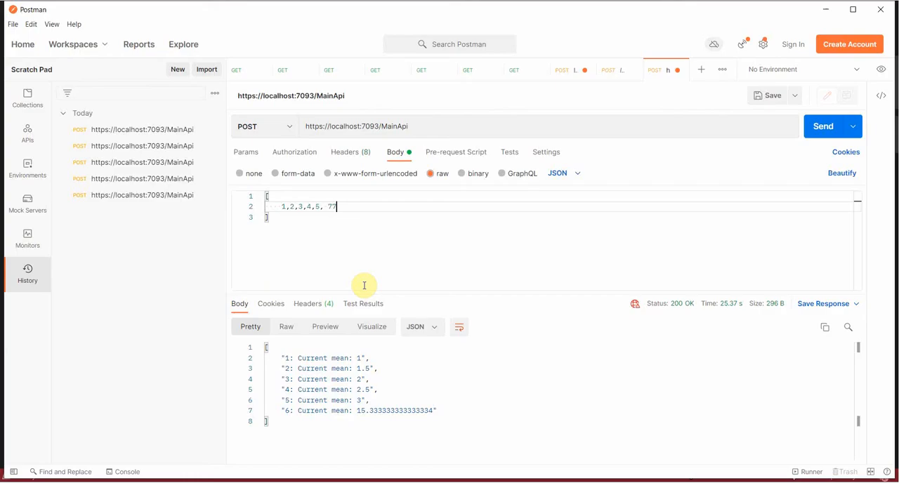
# Step: Extend the JSON body with 77, 1, 0, 22, 60, 10000, 99 and send the POST
pyautogui.write(', 1, 0, 22, 10')
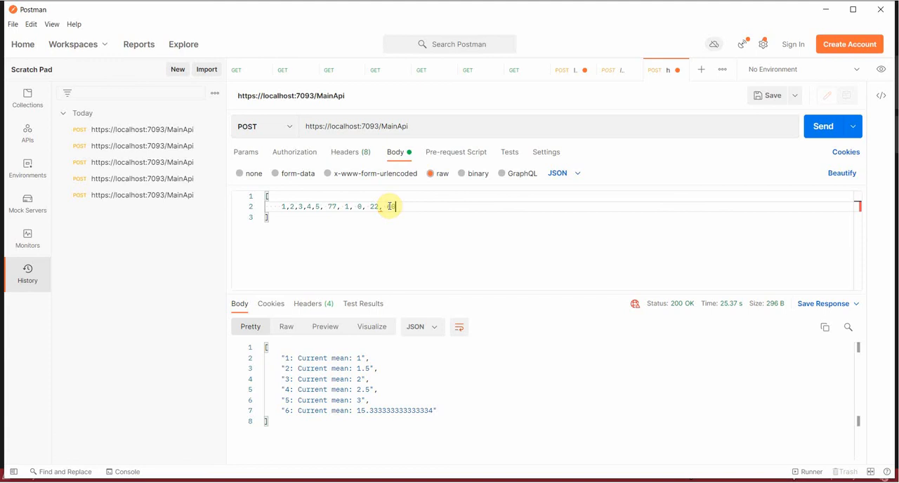
pyautogui.click(823, 126)
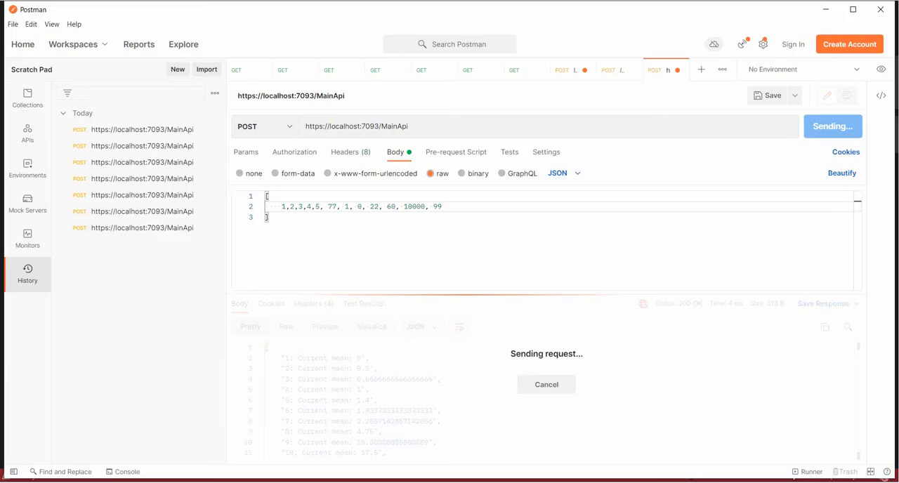
pyautogui.moveTo(668, 287)
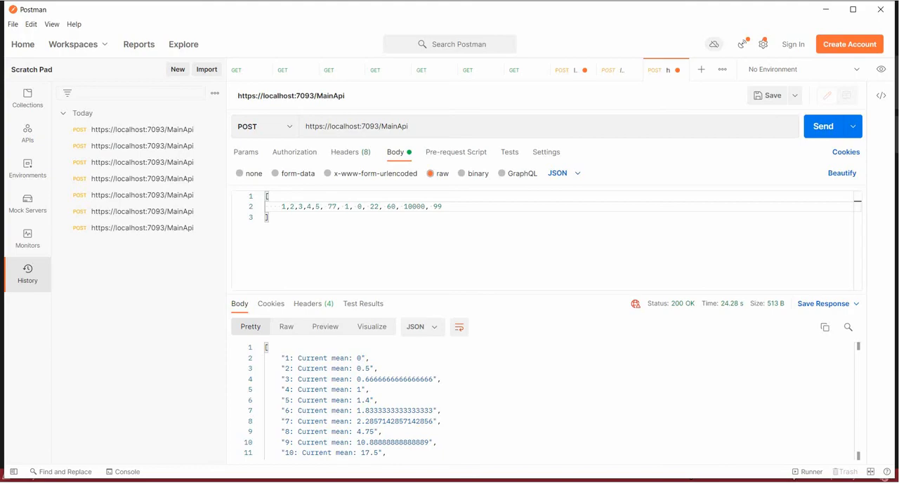
# Step: Request MainApi?var1=40 as GET, which returns 405 Method Not Allowed
pyautogui.click(246, 152)
pyautogui.write('?var1=40')
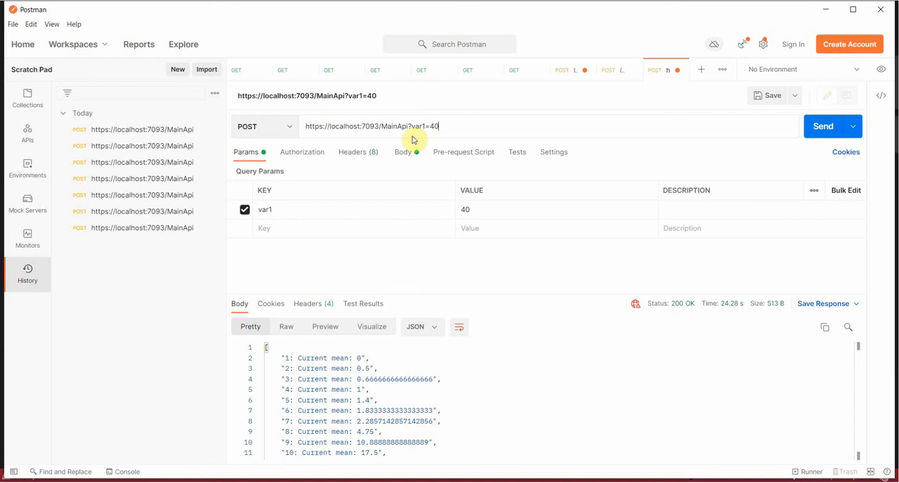
pyautogui.click(264, 126)
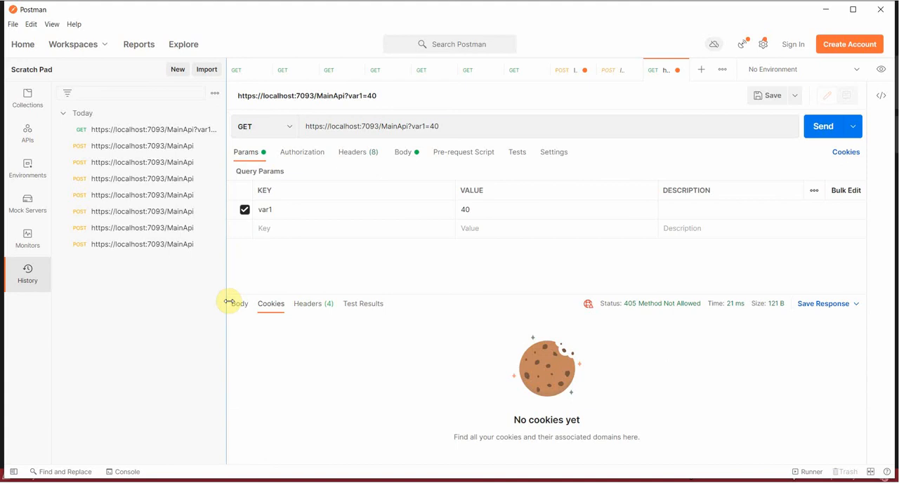
pyautogui.moveTo(399, 346)
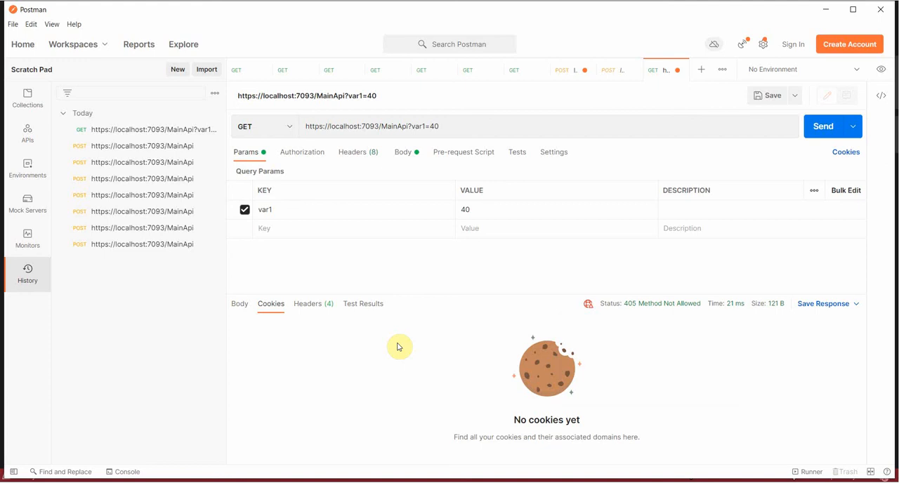
pyautogui.moveTo(485, 269)
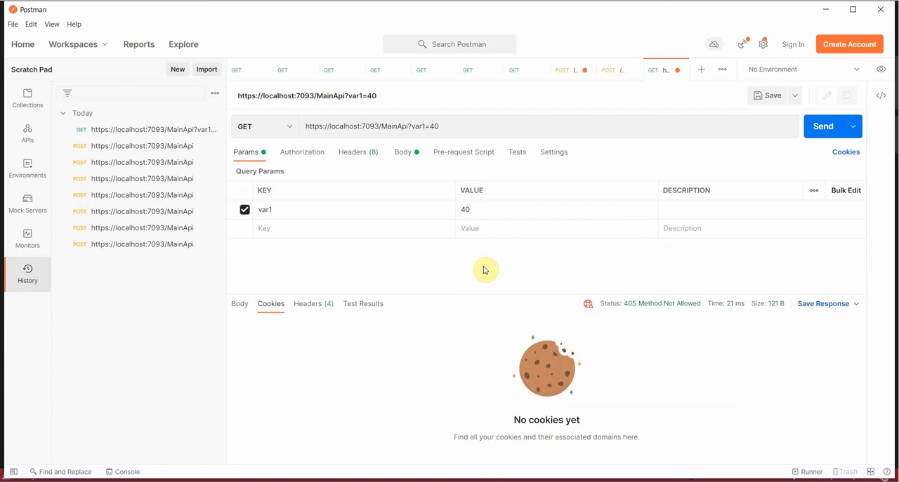
# Step: Show the HTTP method choices for the failing GET with var1=40
pyautogui.click(440, 126)
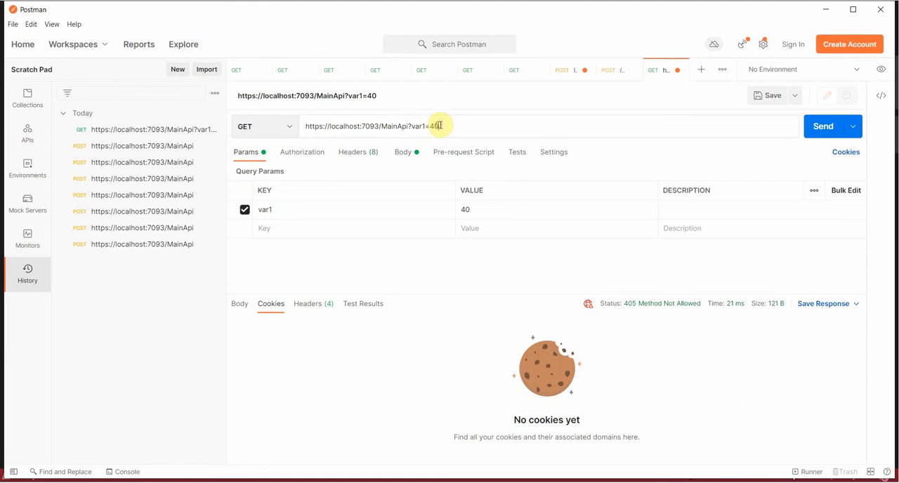
pyautogui.moveTo(464, 132)
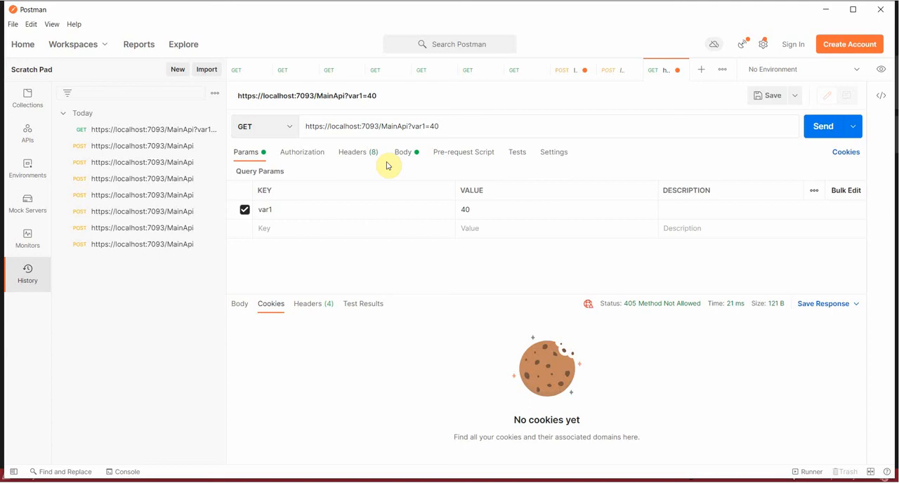
pyautogui.click(264, 126)
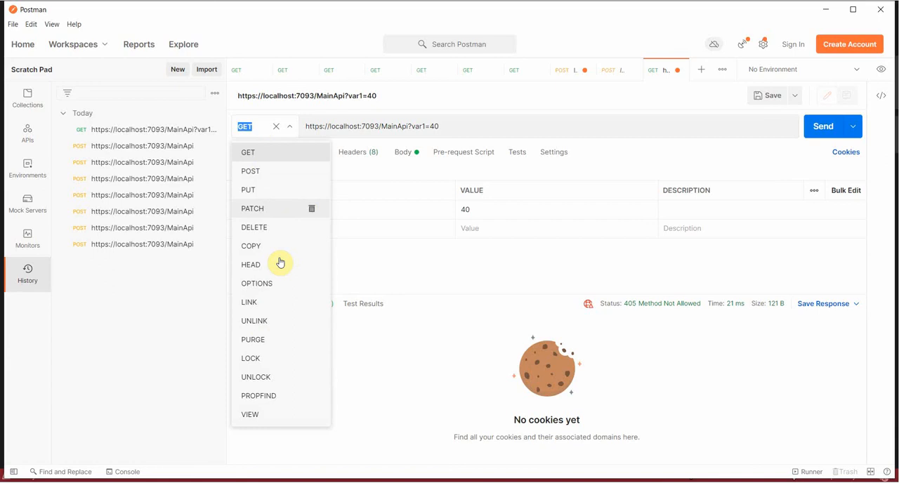
pyautogui.moveTo(250, 171)
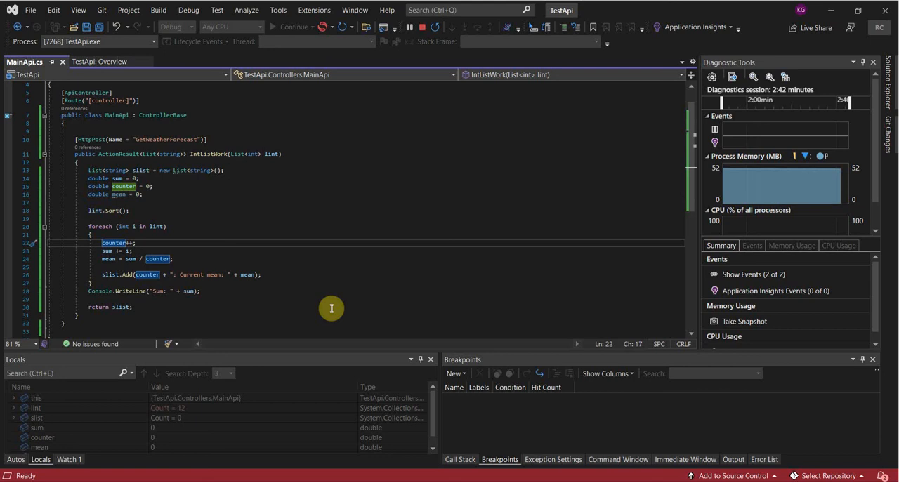
pyautogui.moveTo(492, 250)
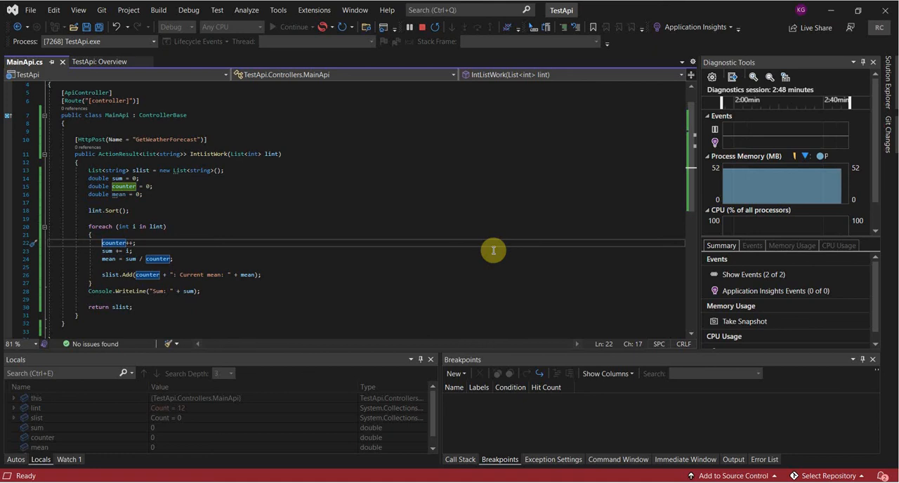
pyautogui.moveTo(125, 317)
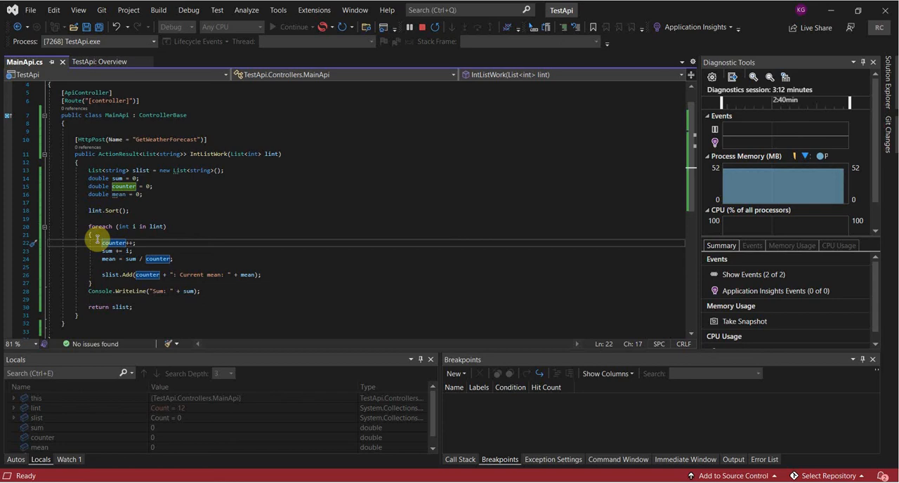
pyautogui.moveTo(772, 193)
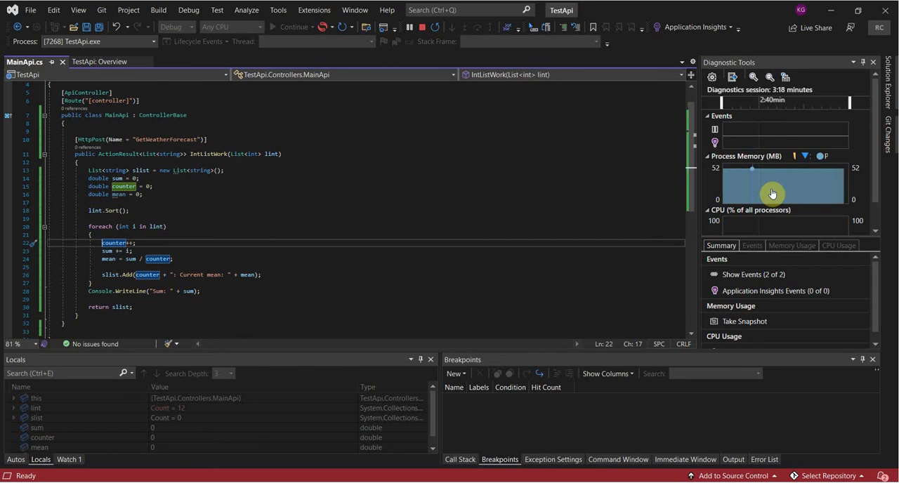